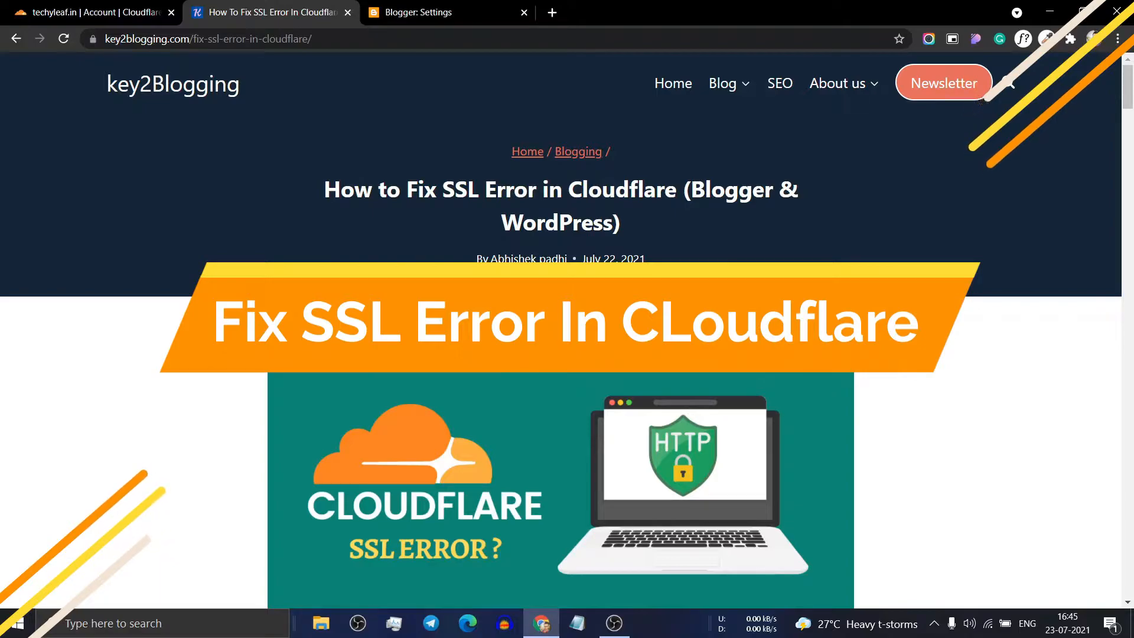
- Switch to Cloudflare and open the techyleaf.in SSL/TLS overview, where encryption is Full
scroll(down, 3)
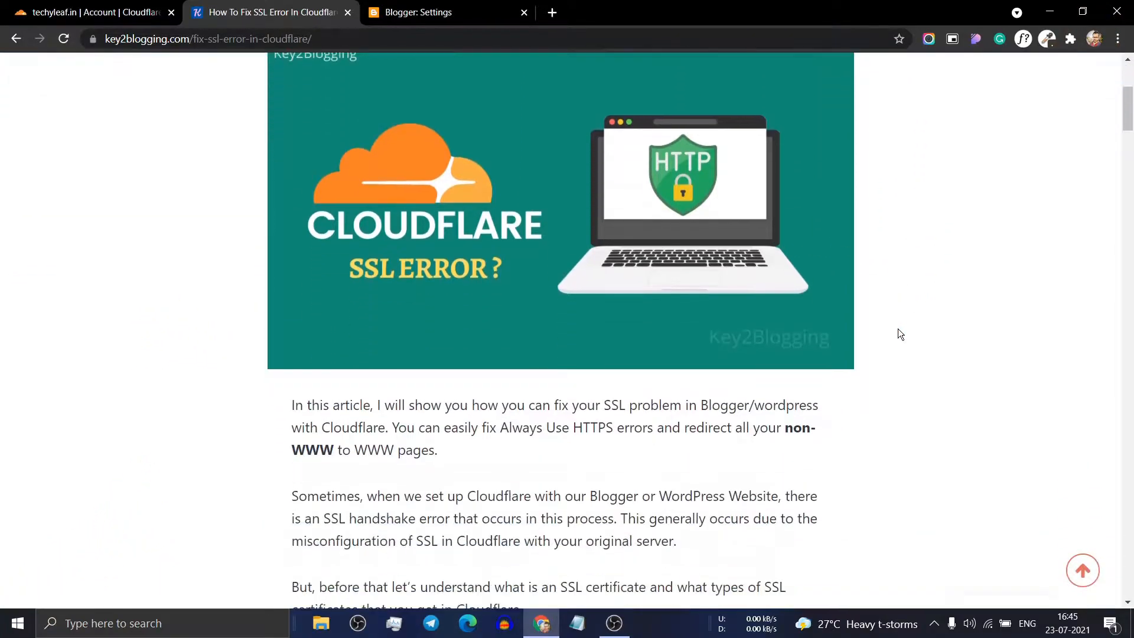
scroll(down, 3)
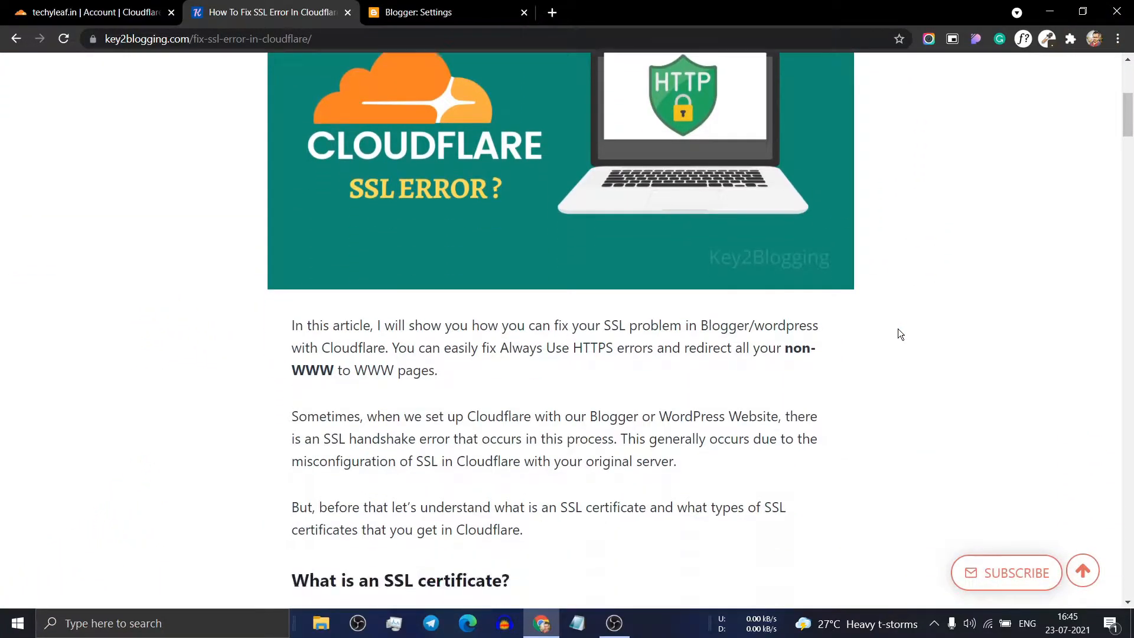
scroll(down, 3)
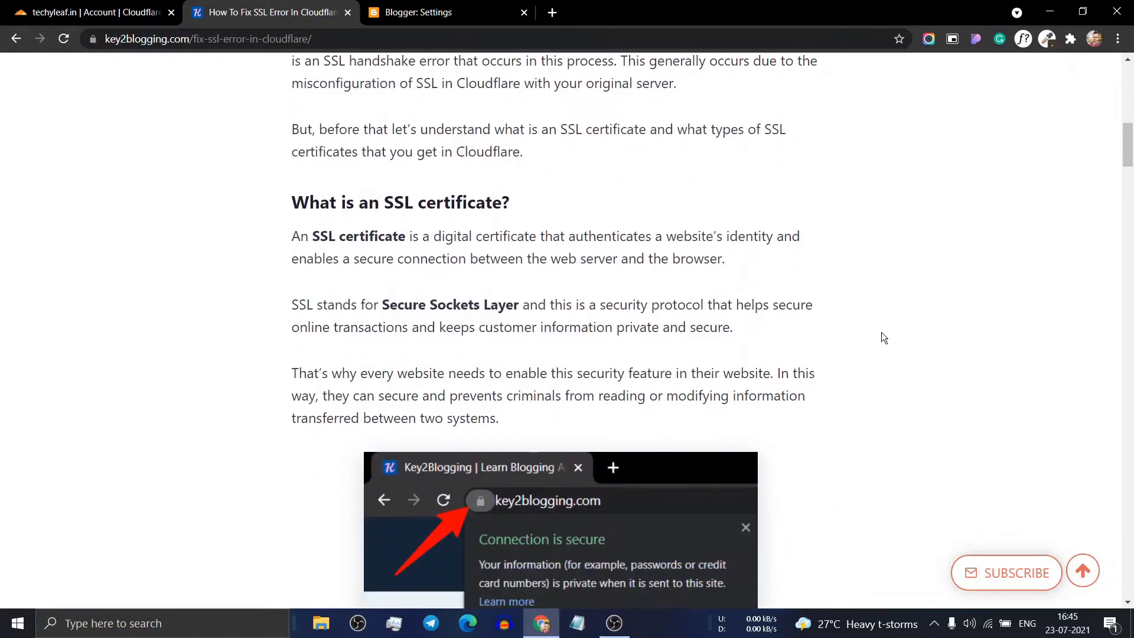
scroll(down, 3)
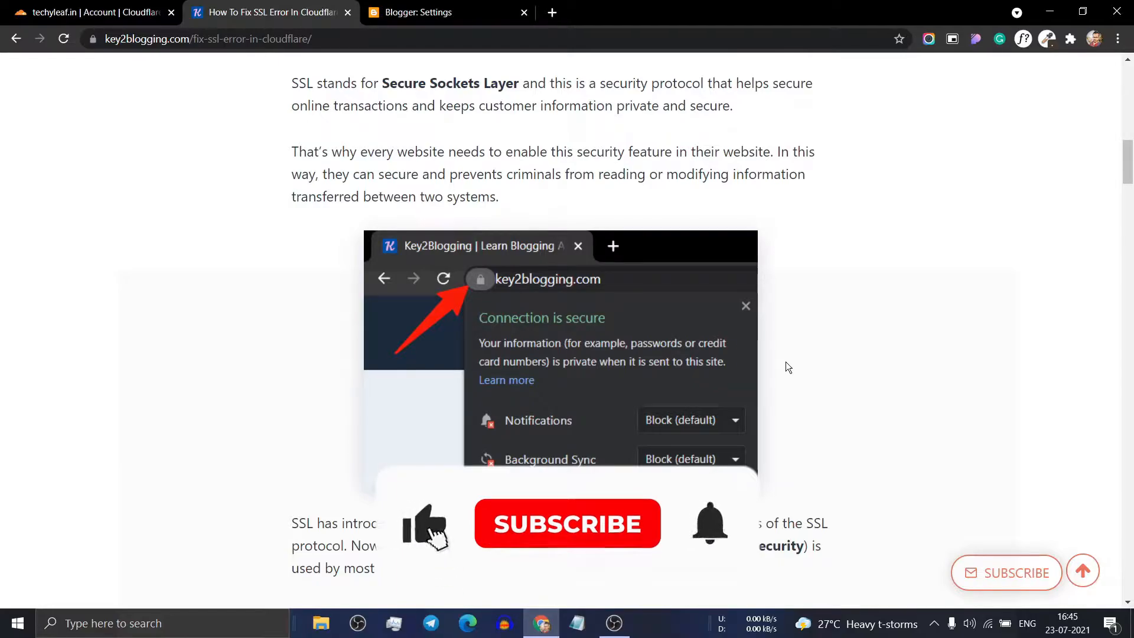
scroll(down, 3)
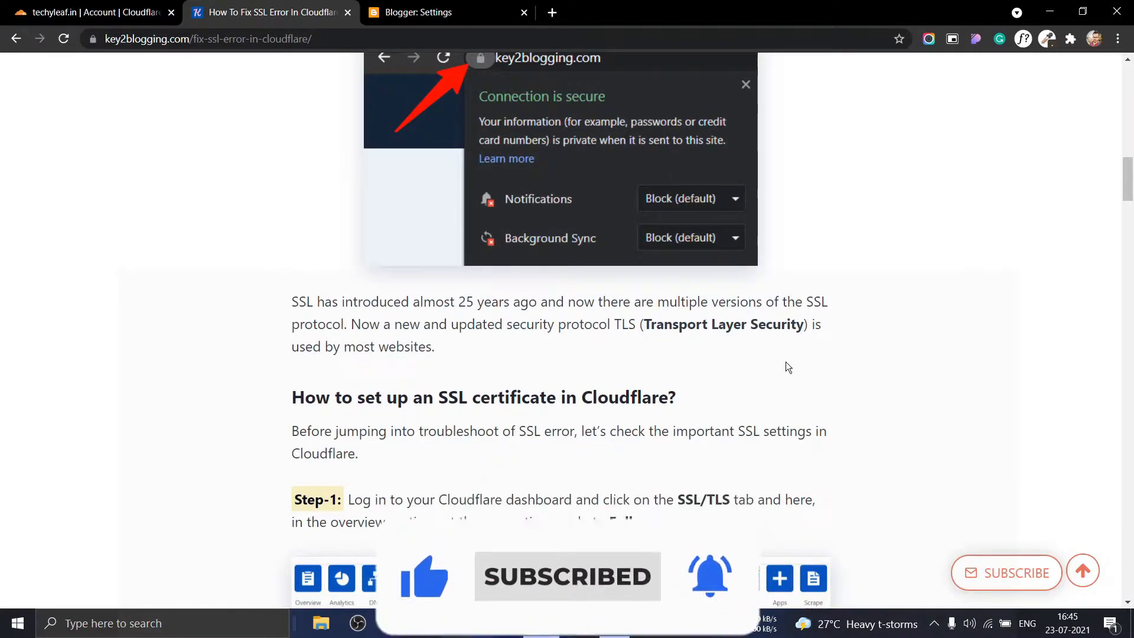
scroll(down, 3)
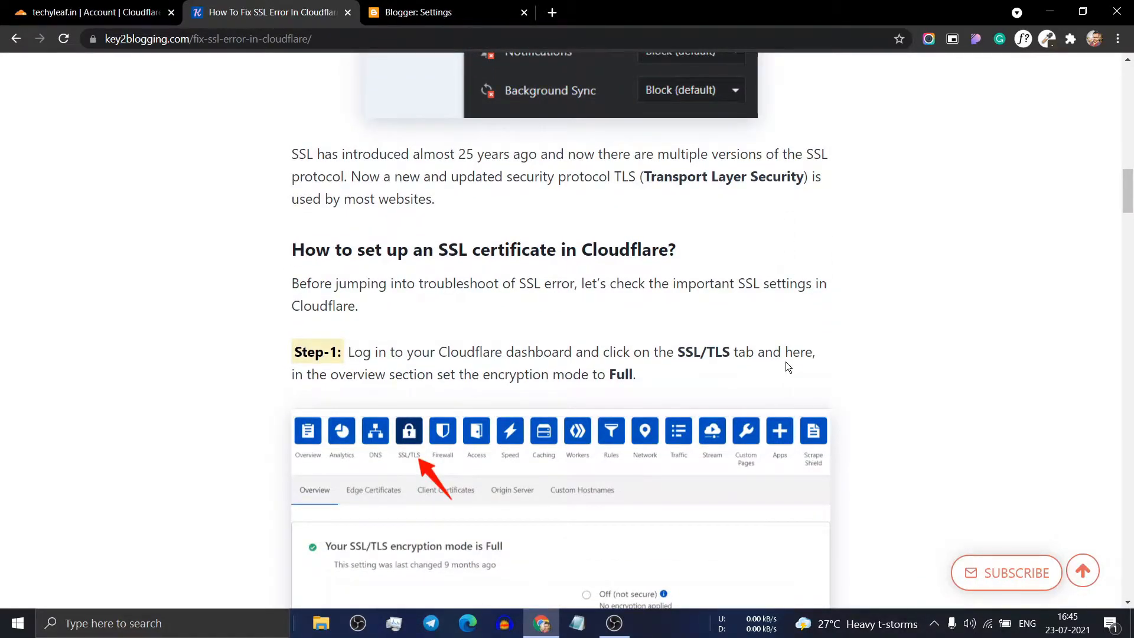
scroll(down, 3)
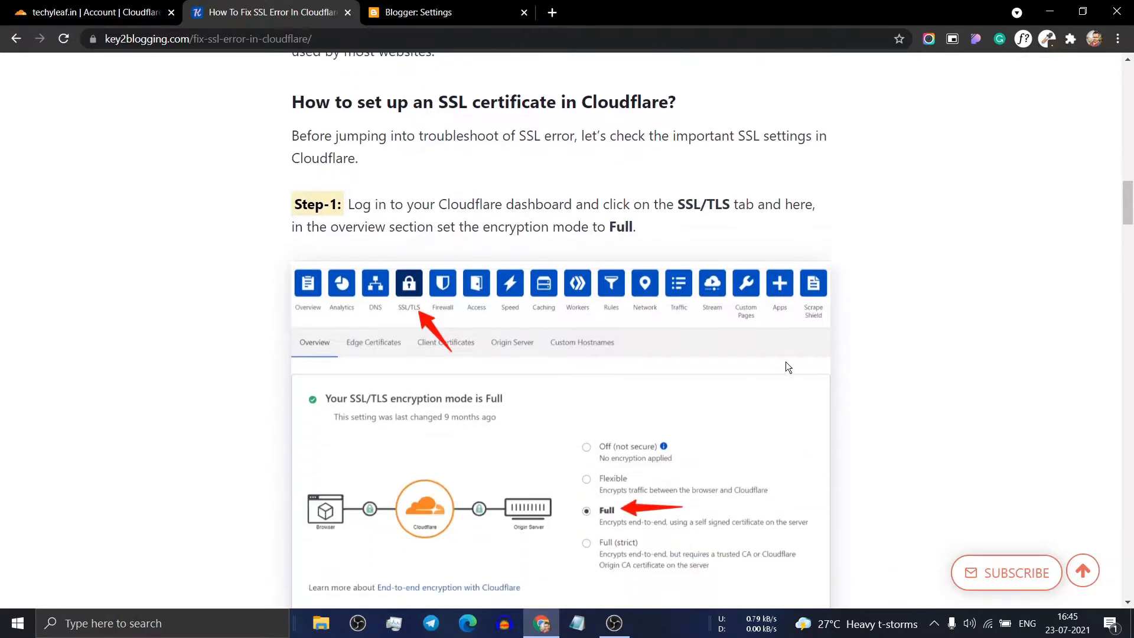
scroll(down, 3)
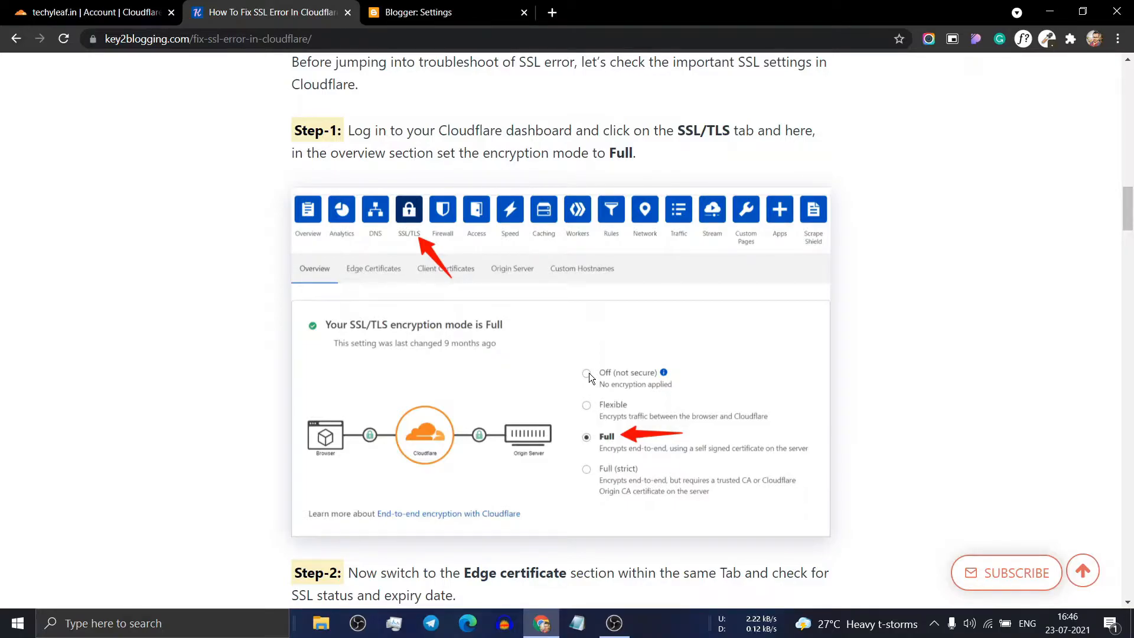
mouse_move(402, 191)
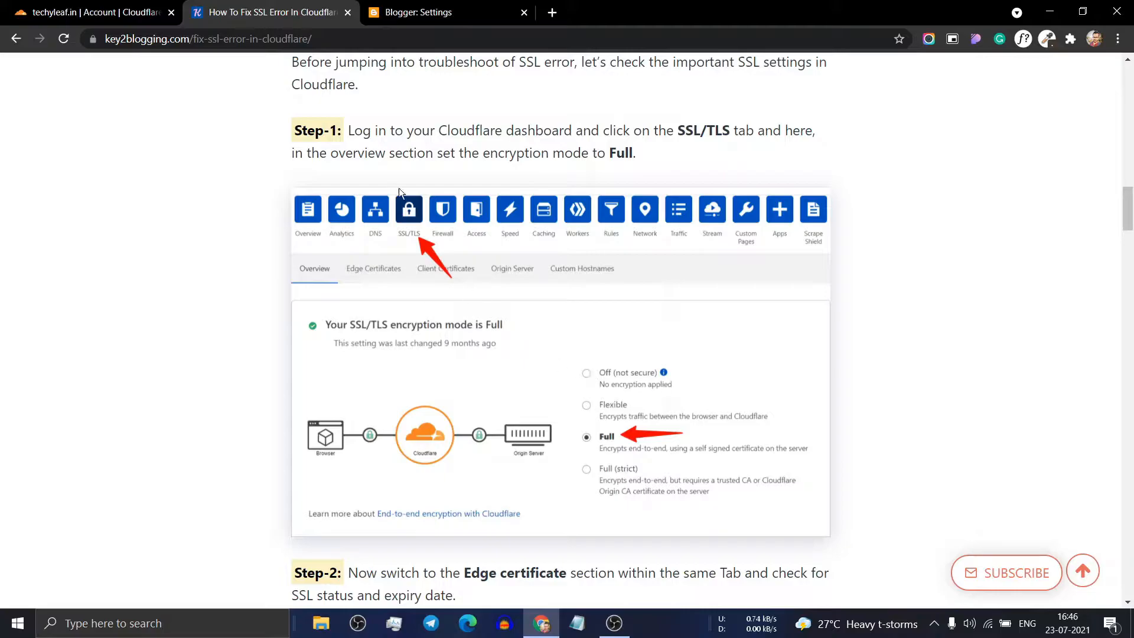
click(94, 13)
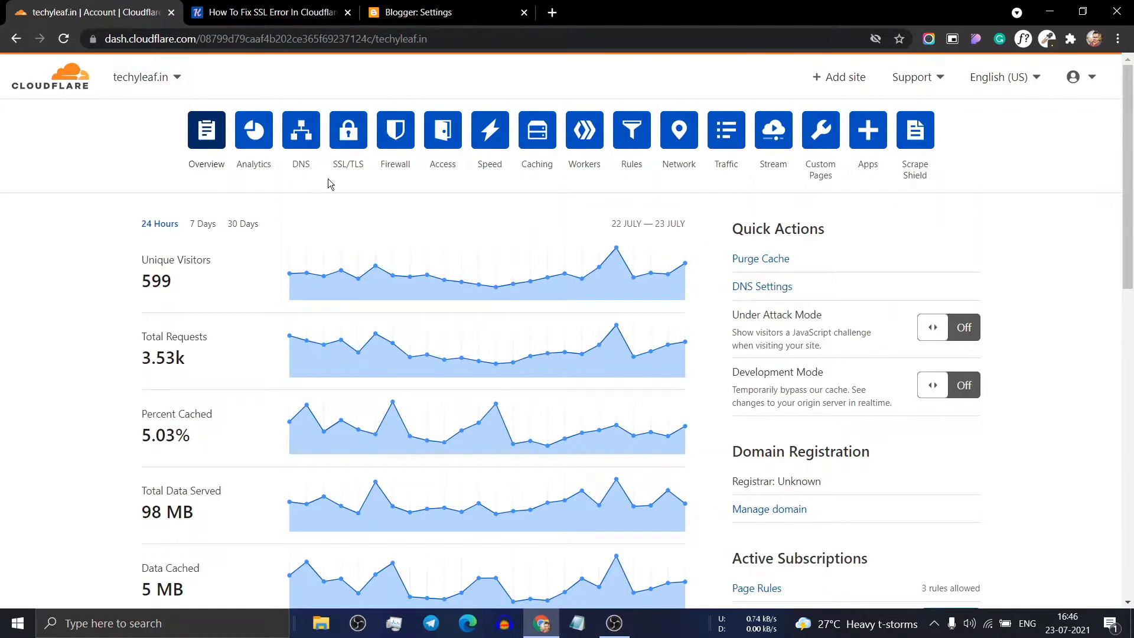
click(348, 130)
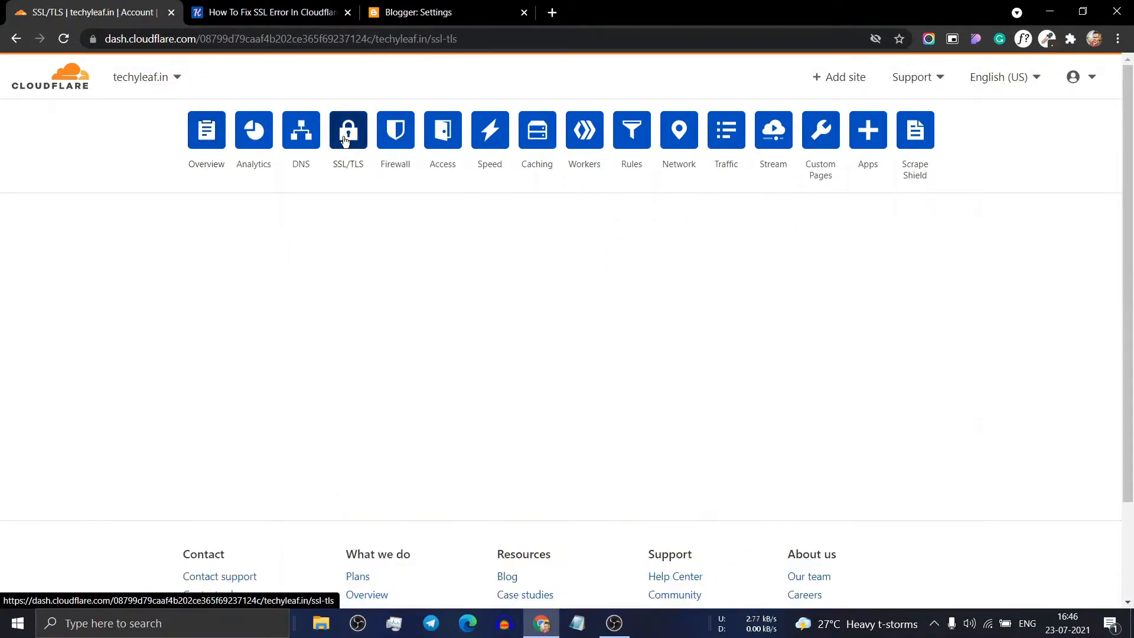
click(348, 130)
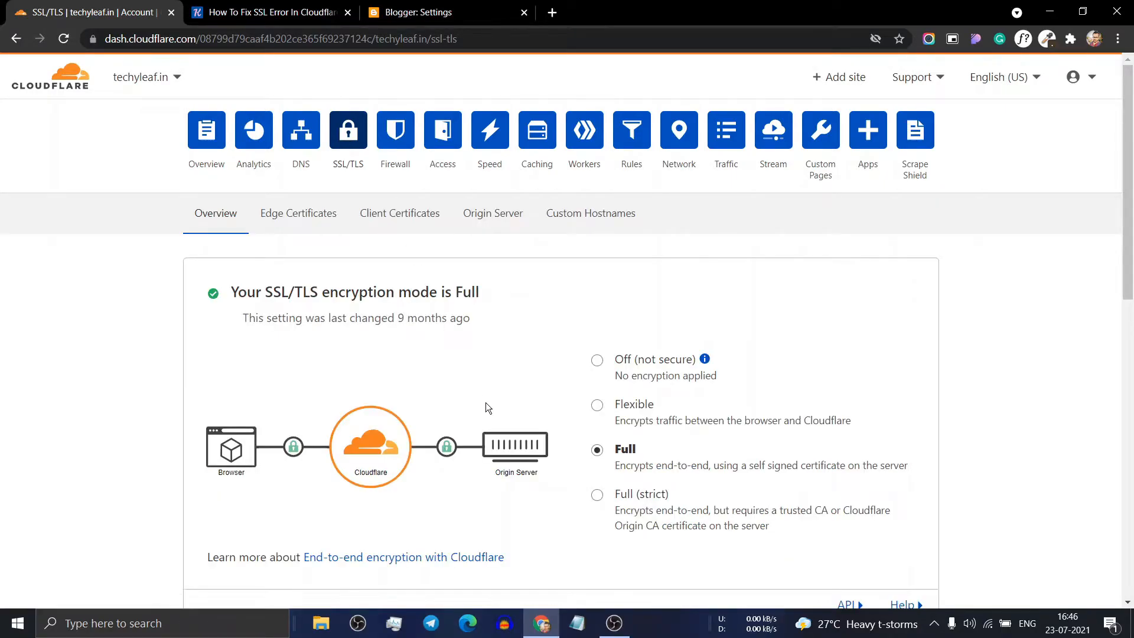
scroll(down, 3)
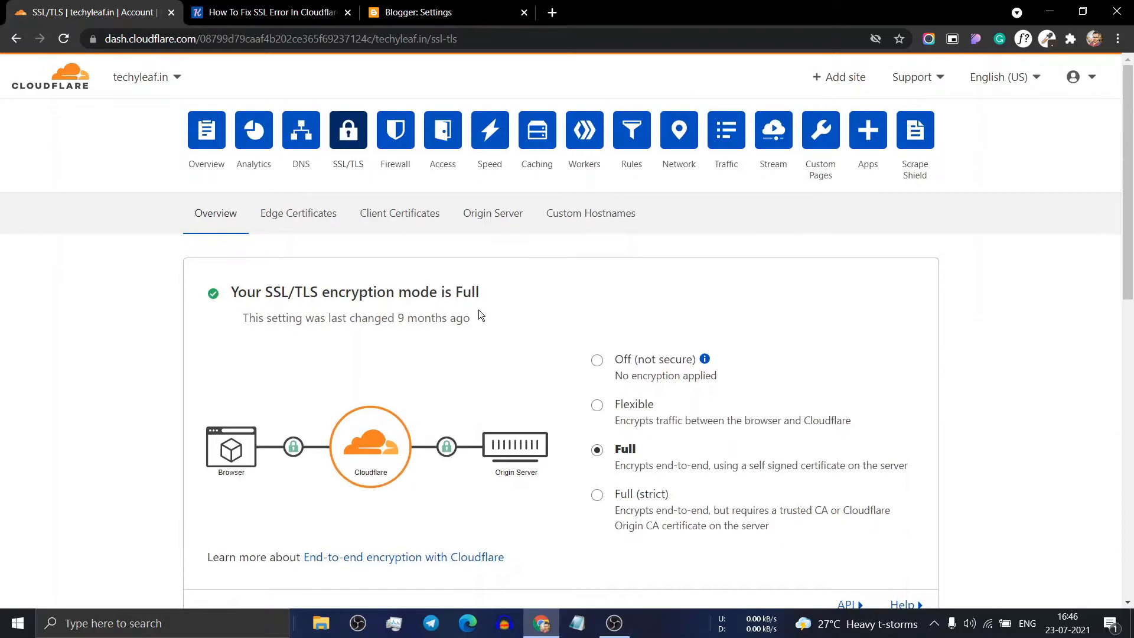
- Review Edge Certificates: active Universal certificate, Always Use HTTPS, HTTPS rewrites and TLS 1.3
click(298, 212)
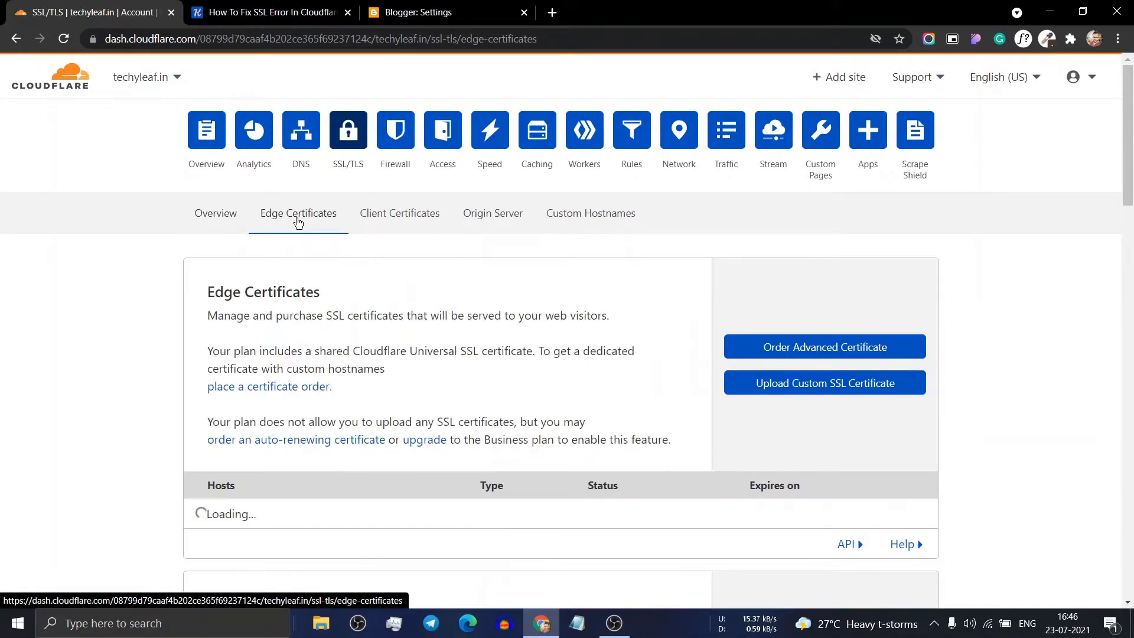
scroll(down, 3)
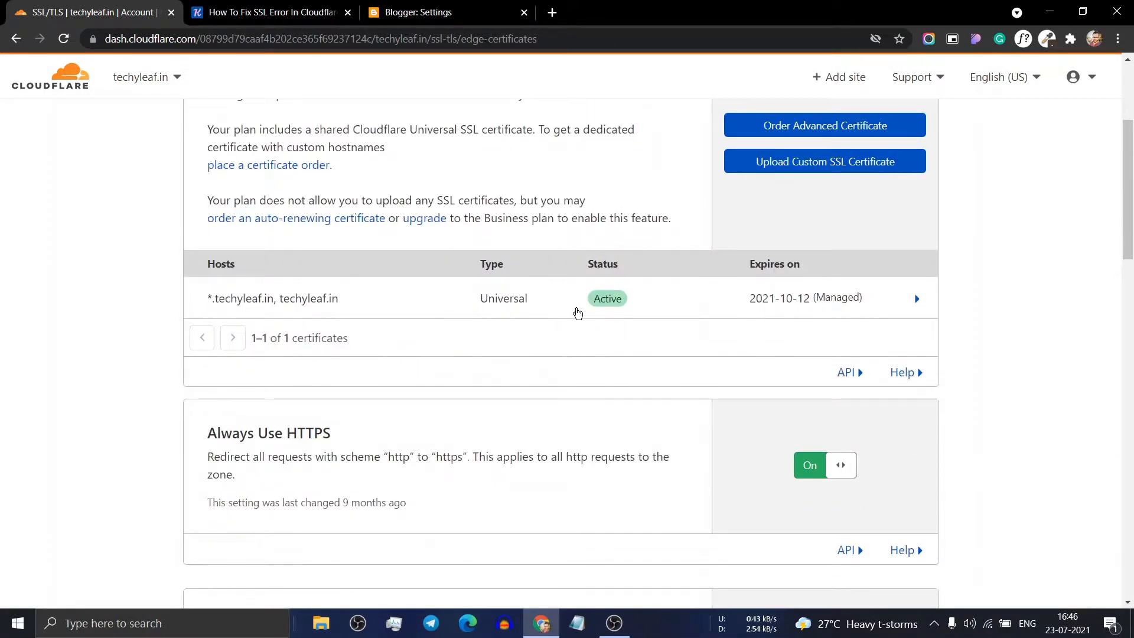
mouse_move(616, 315)
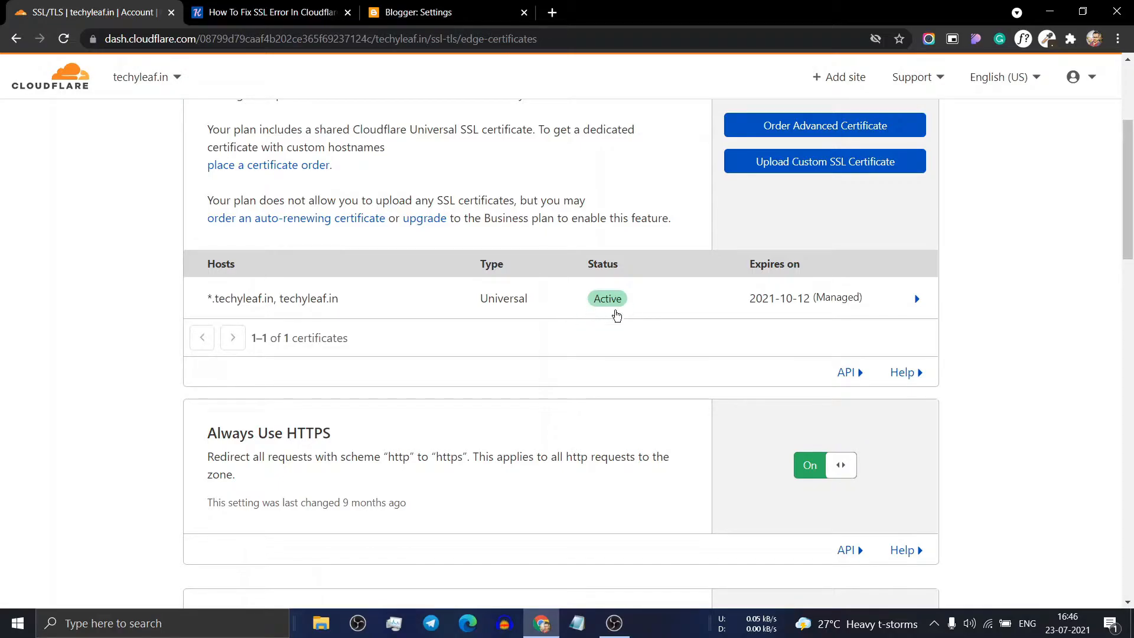
scroll(down, 3)
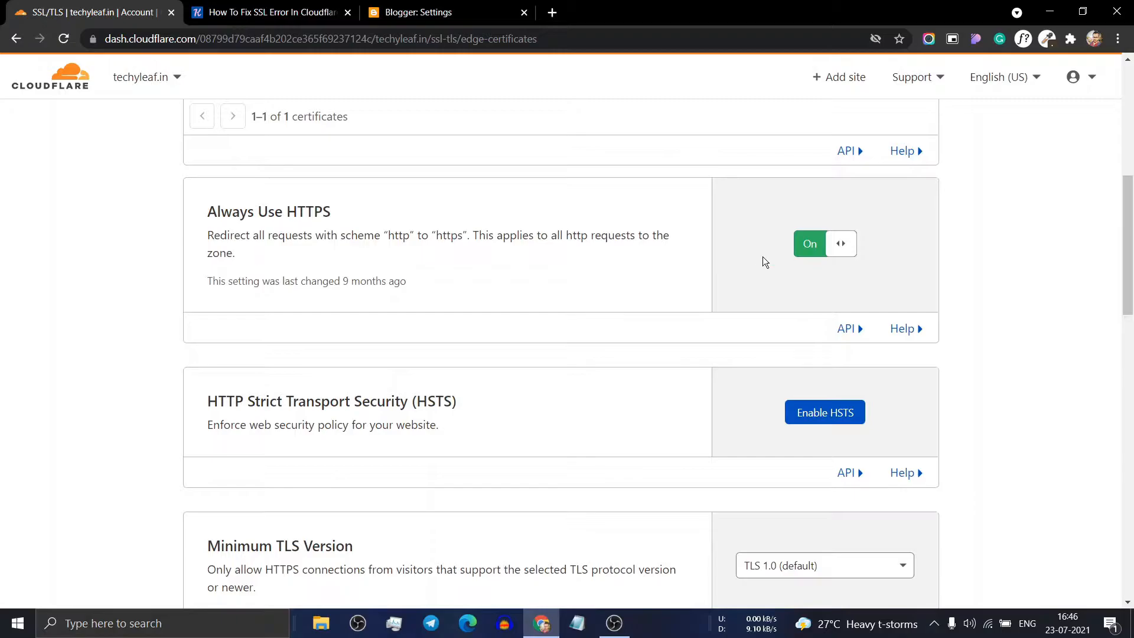
scroll(down, 3)
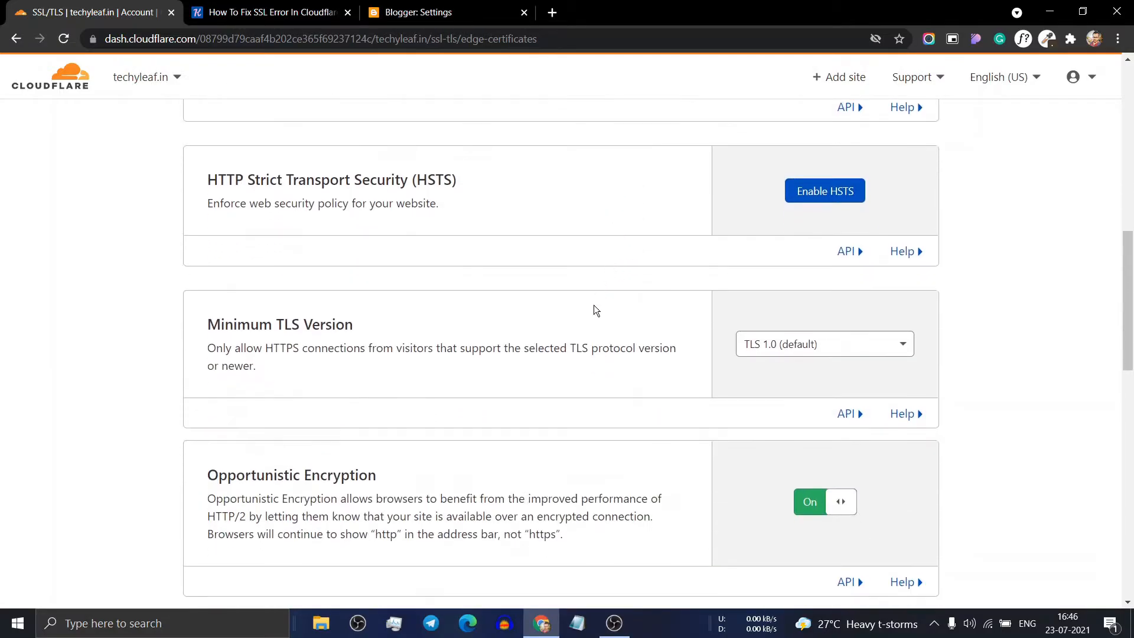
scroll(down, 3)
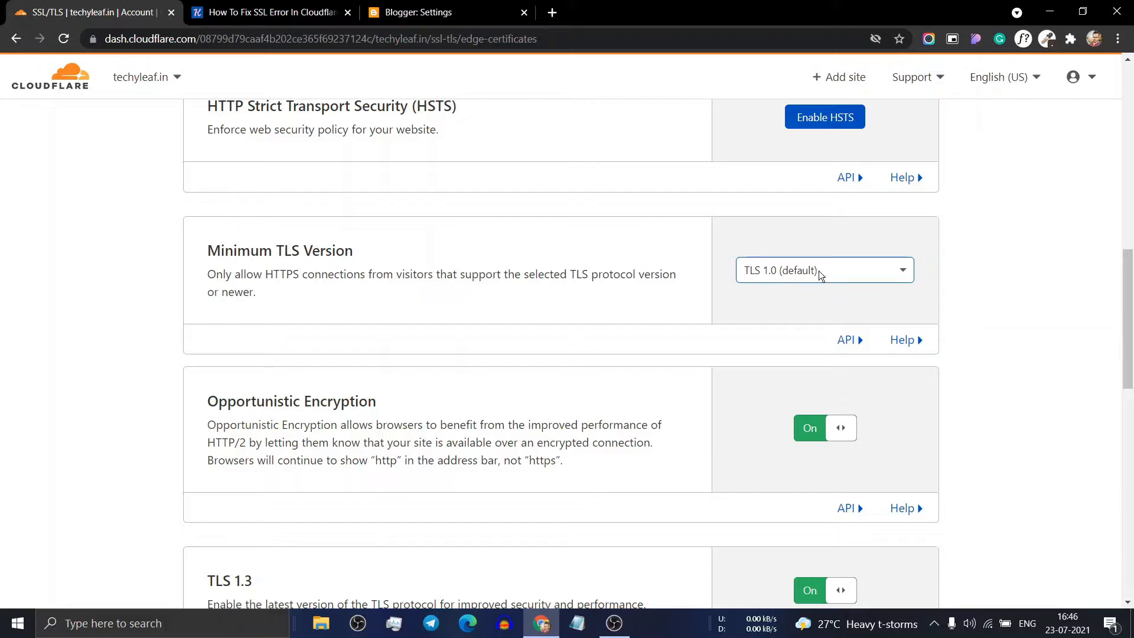
scroll(down, 3)
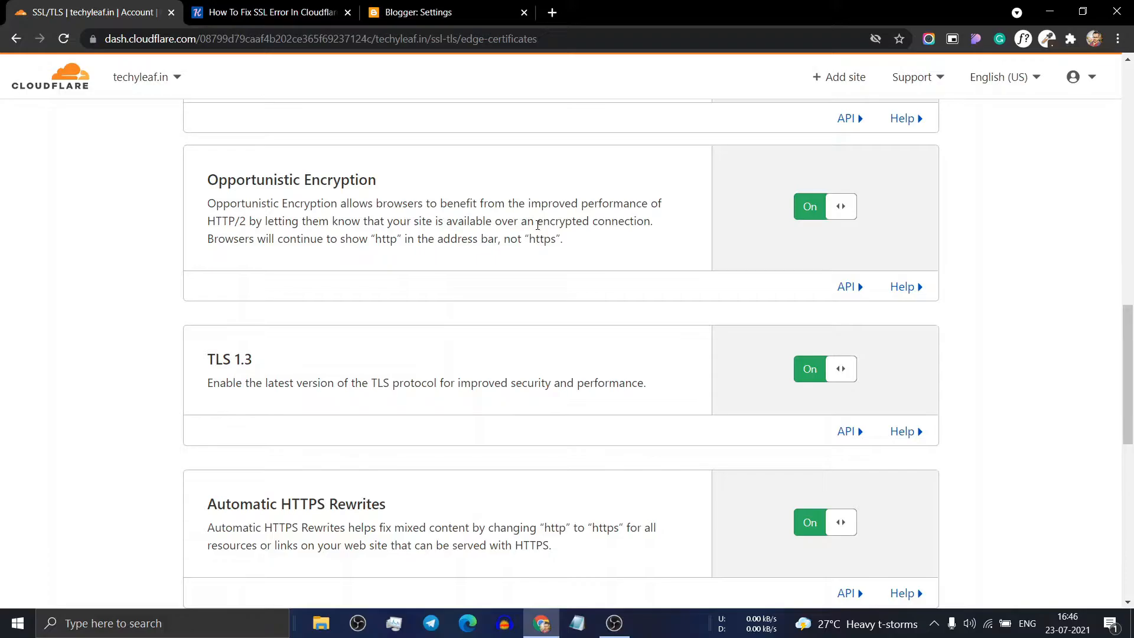
scroll(down, 3)
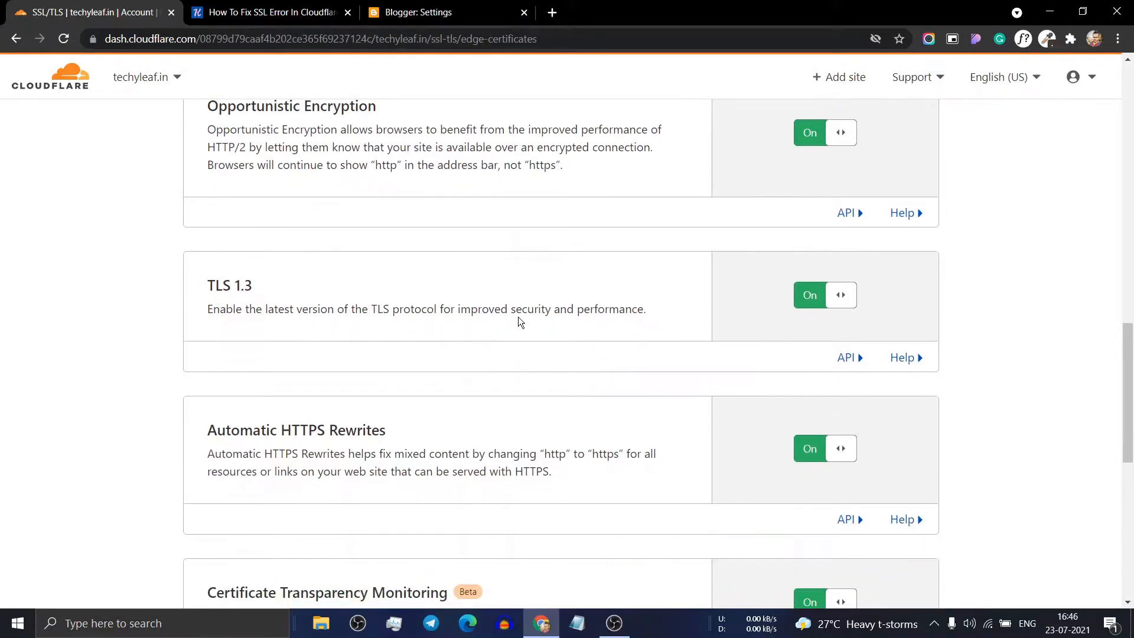
scroll(down, 3)
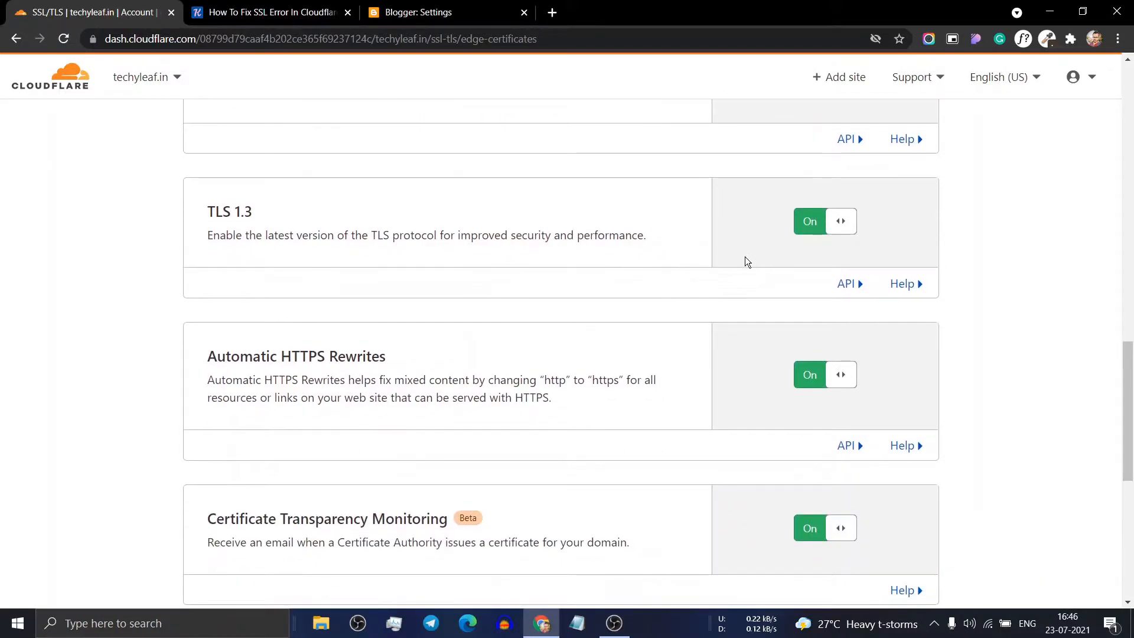
scroll(down, 3)
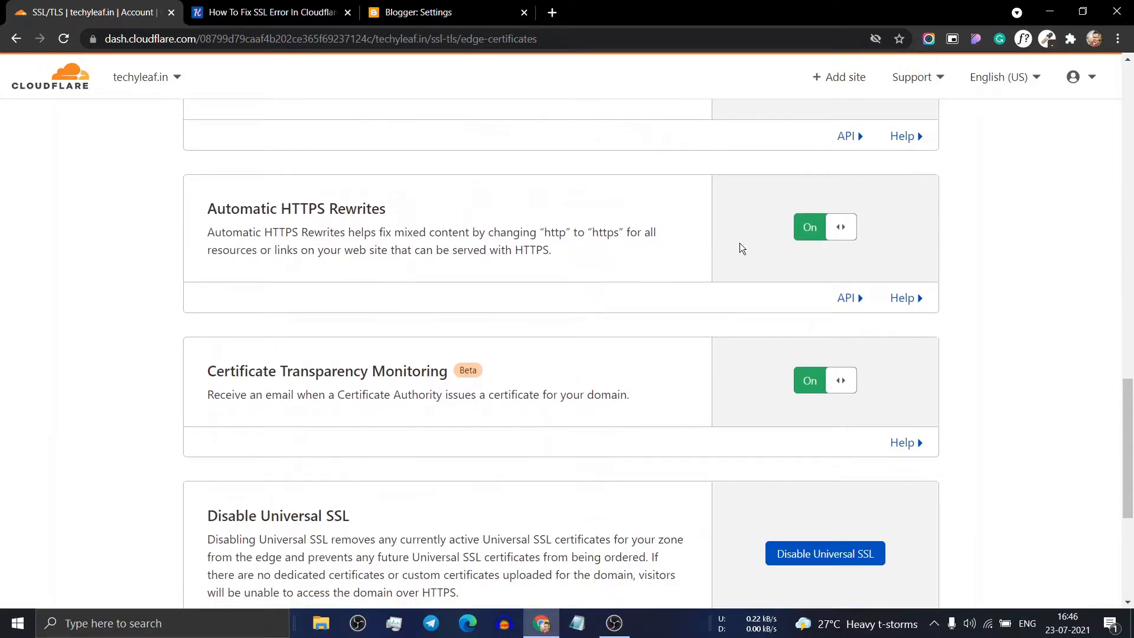
mouse_move(690, 239)
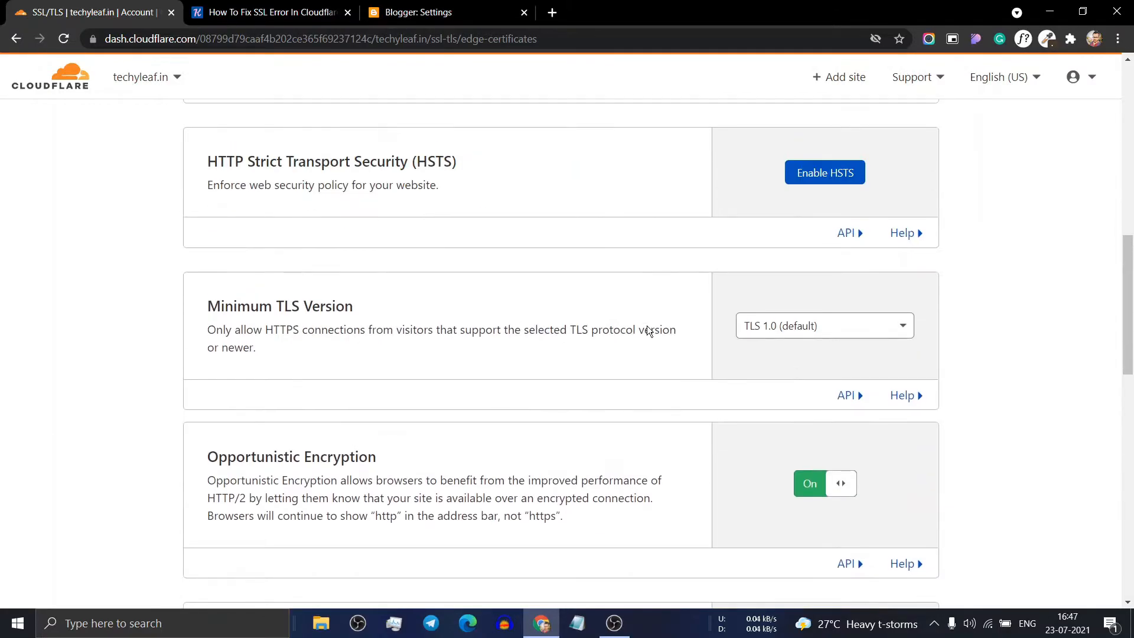
scroll(up, 3)
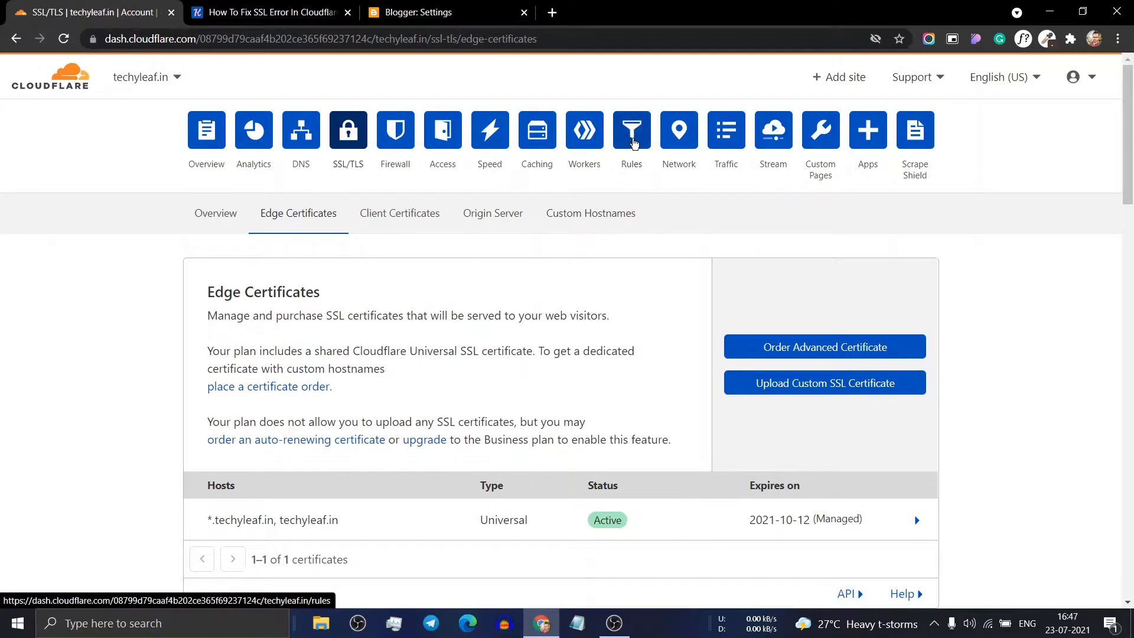
click(631, 131)
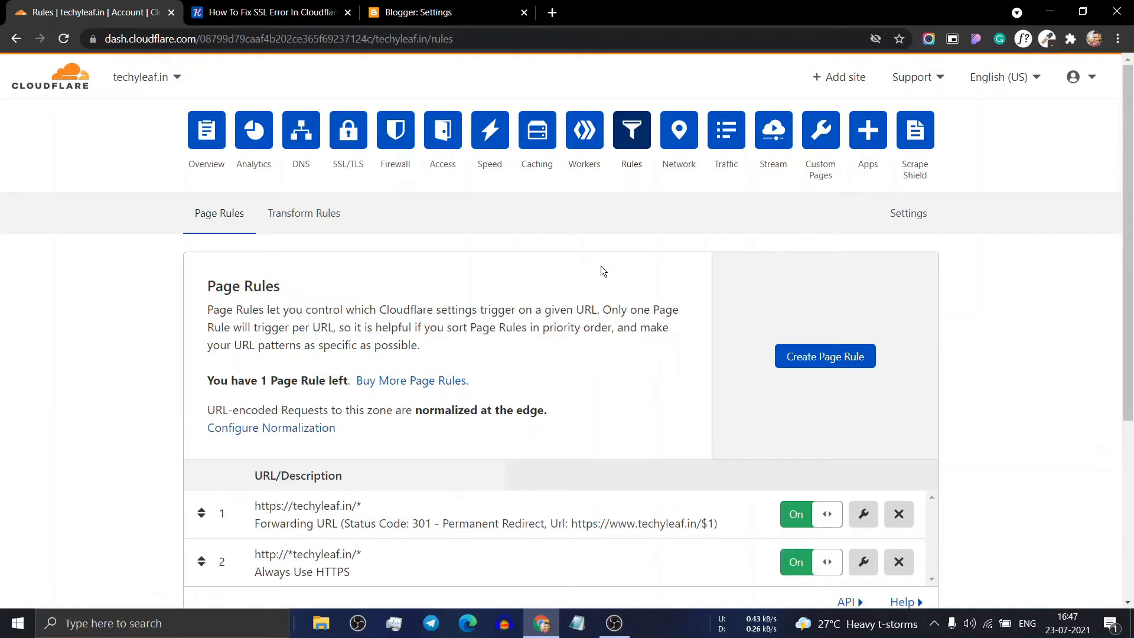
scroll(down, 3)
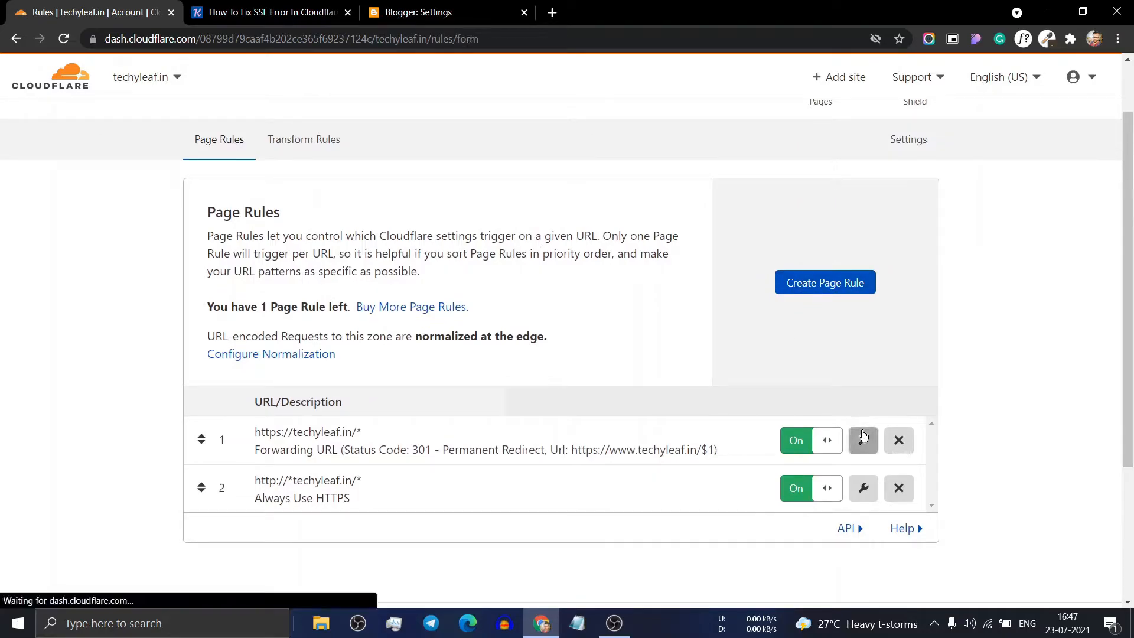
click(862, 439)
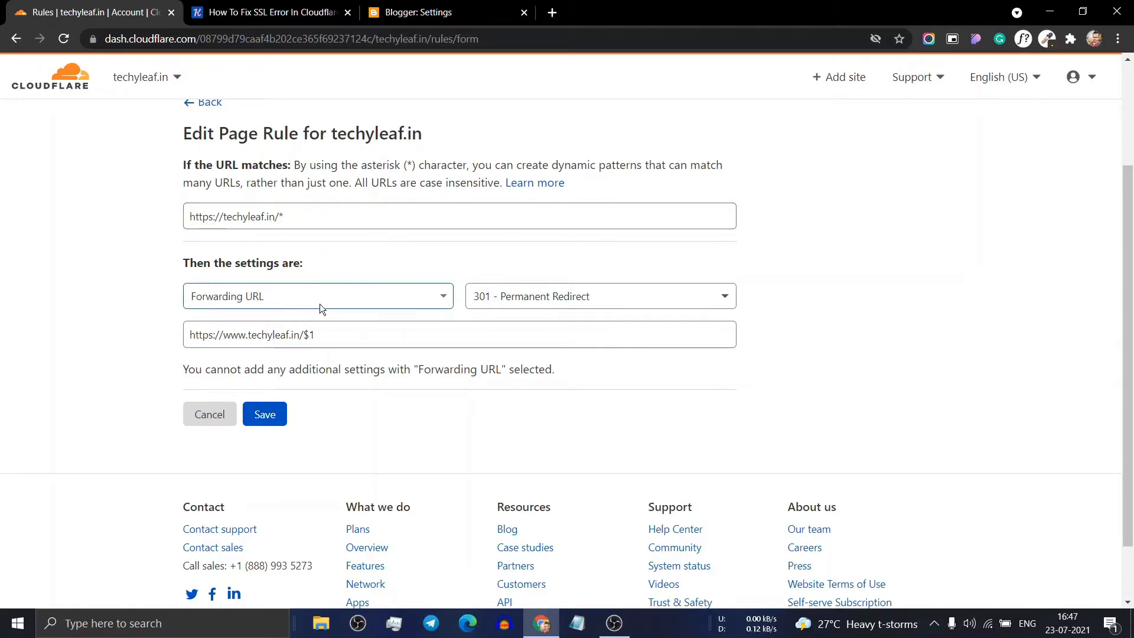
click(317, 295)
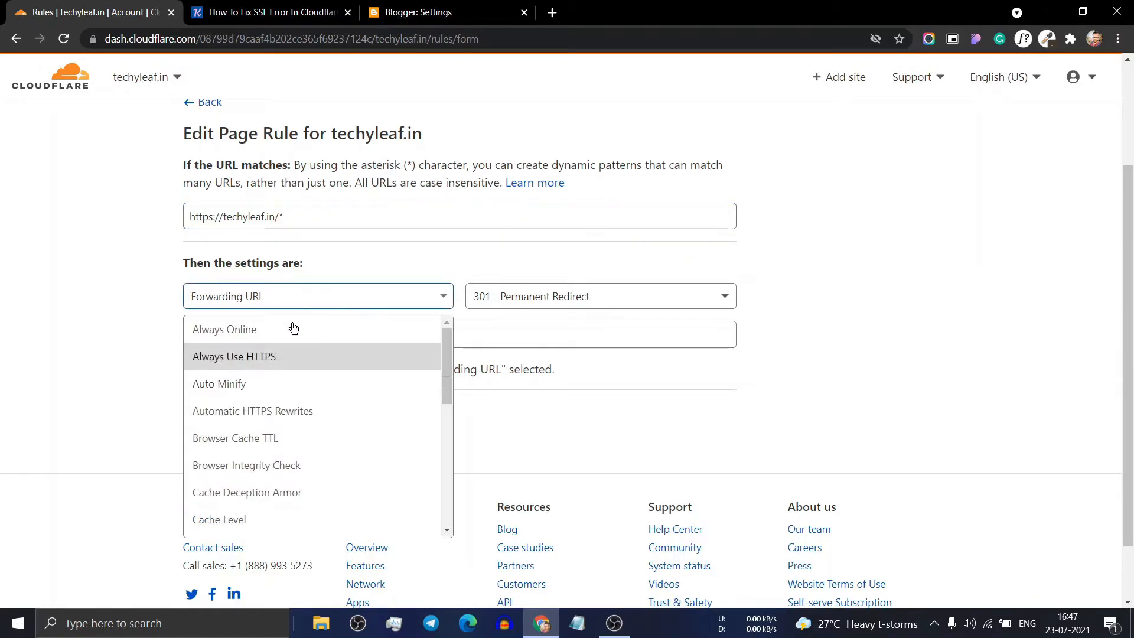
click(599, 296)
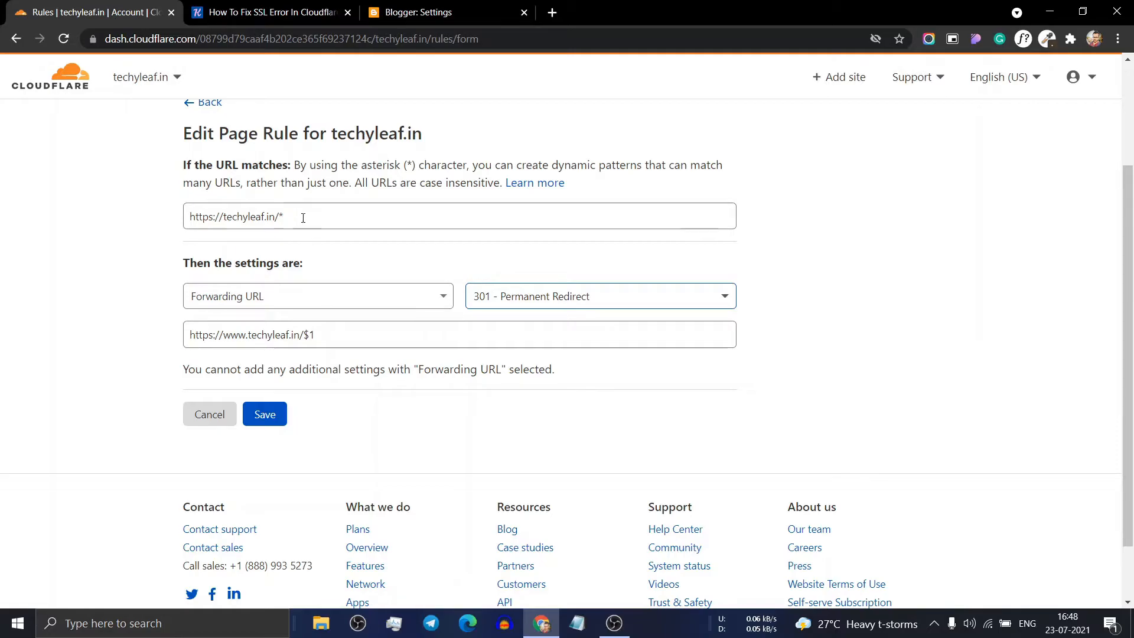
click(264, 413)
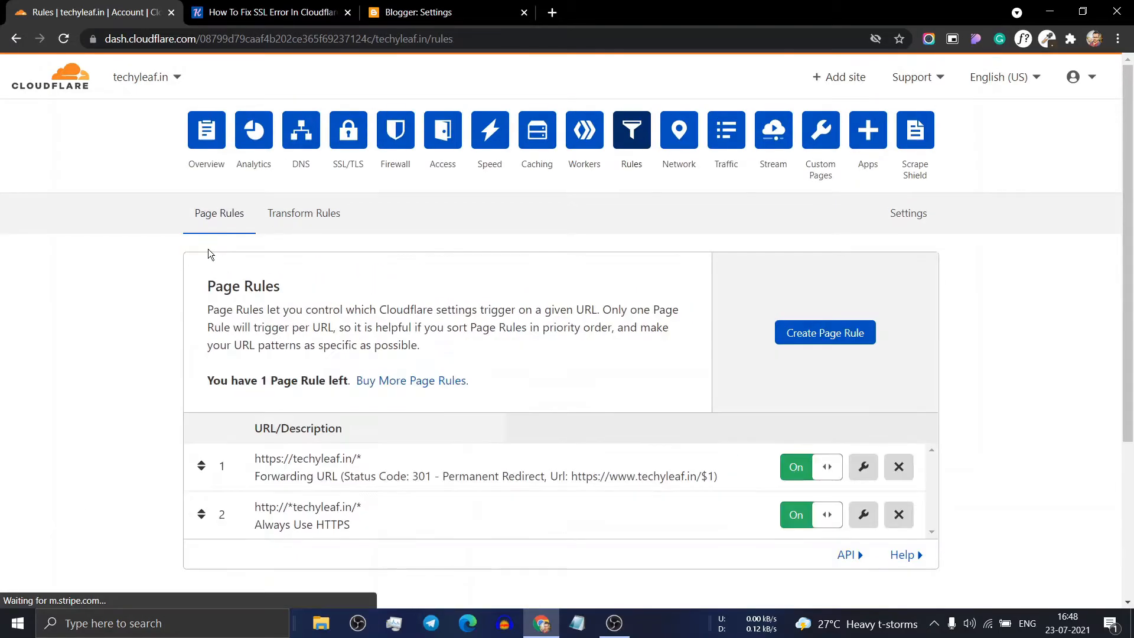
scroll(down, 3)
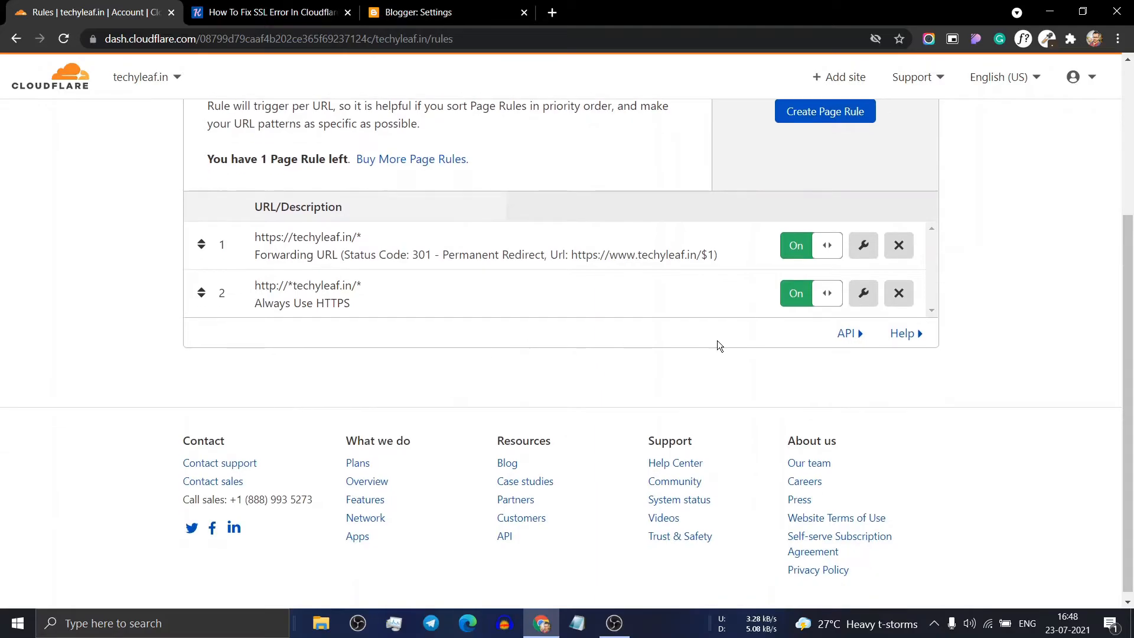
click(862, 293)
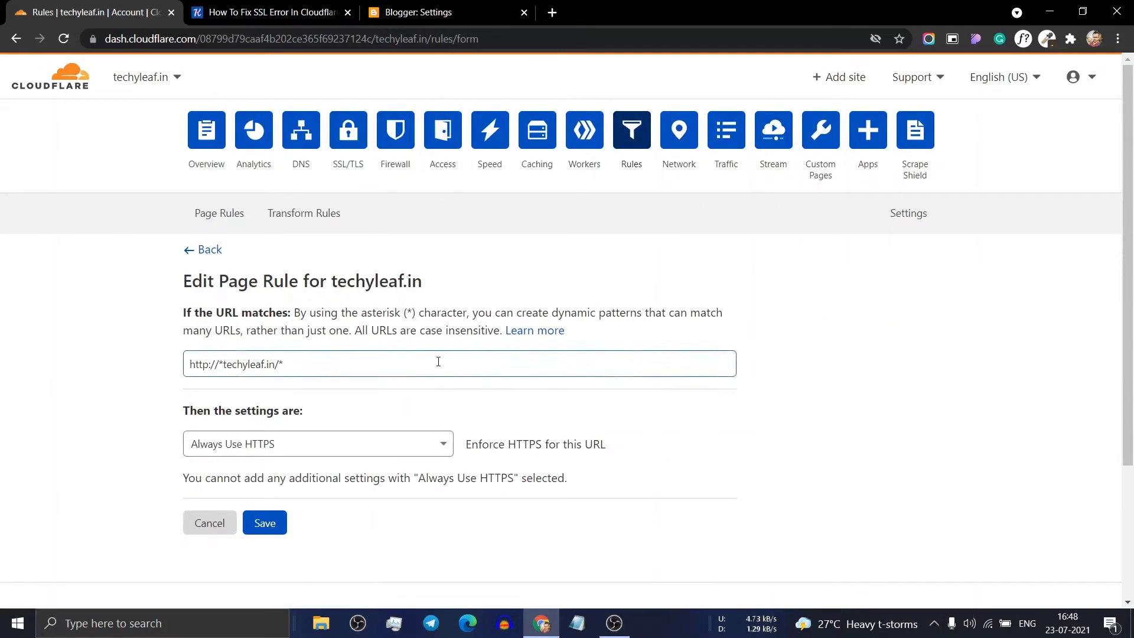
scroll(down, 3)
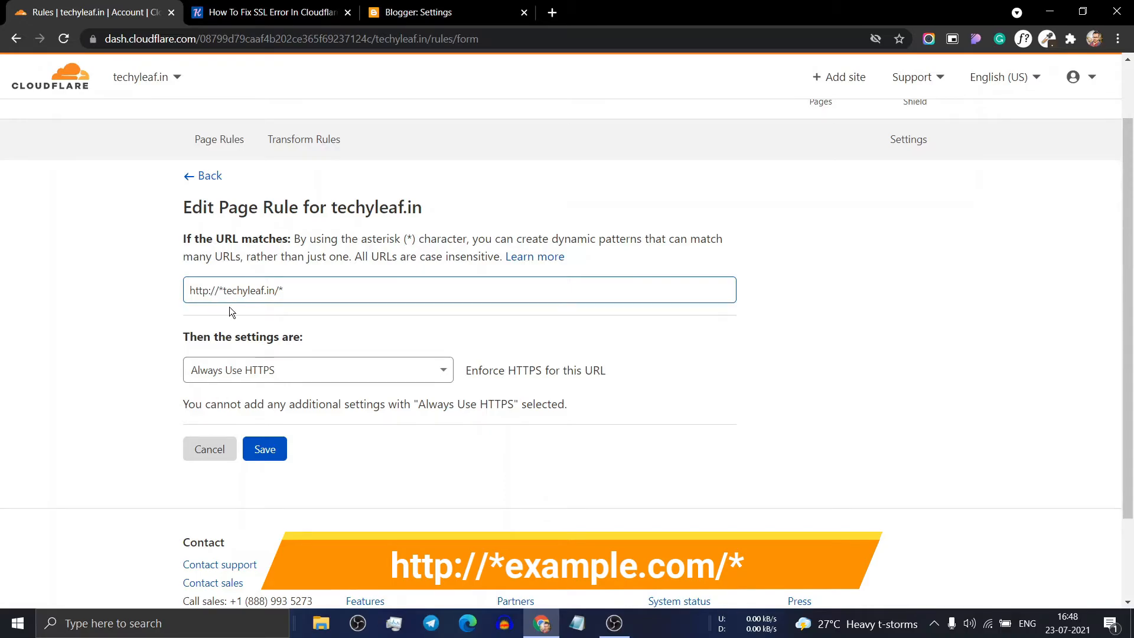
mouse_move(277, 303)
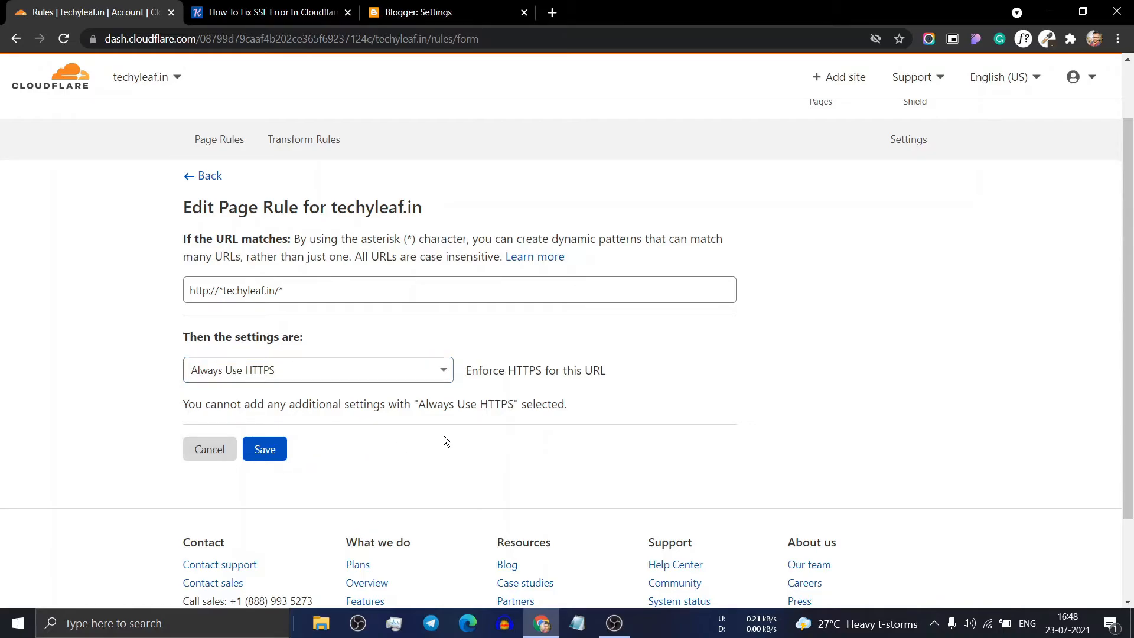
mouse_move(209, 176)
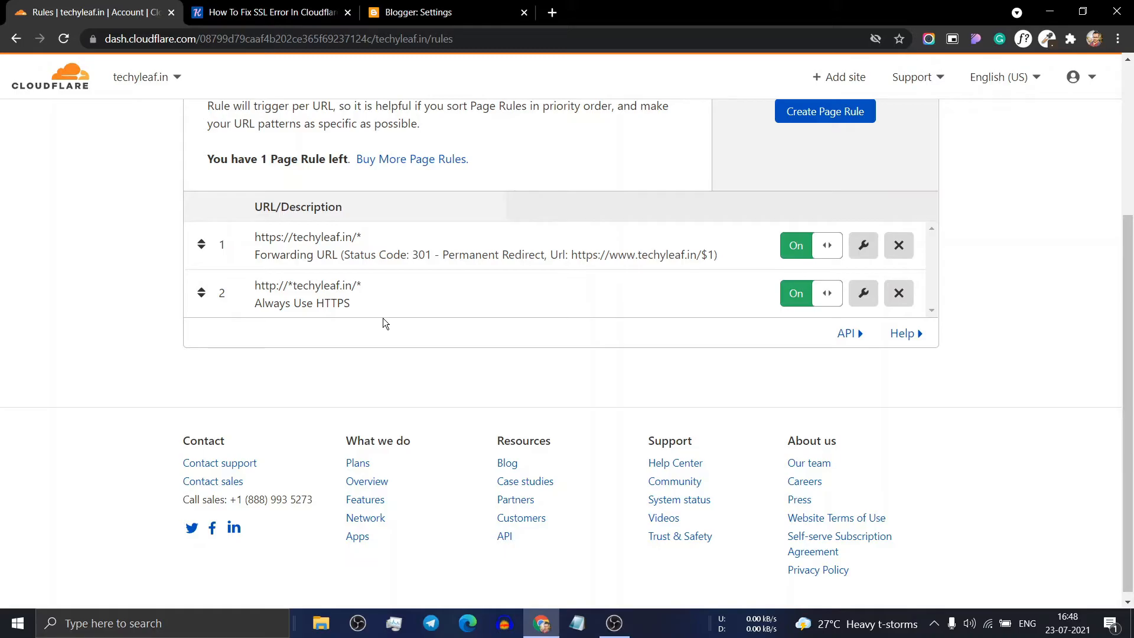
mouse_move(369, 273)
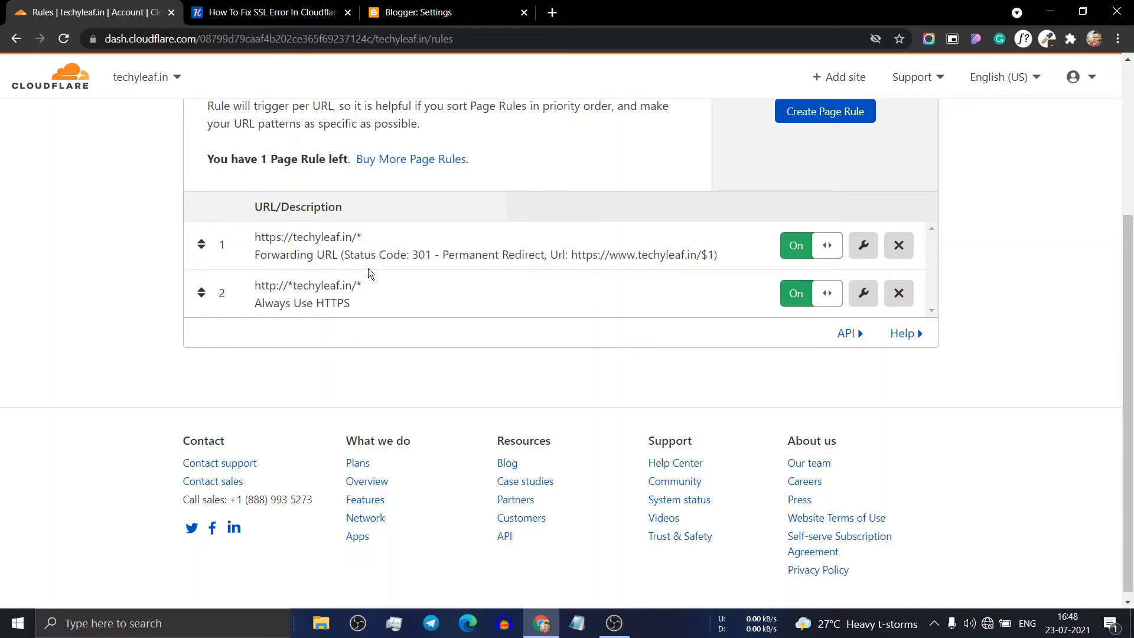
mouse_move(608, 274)
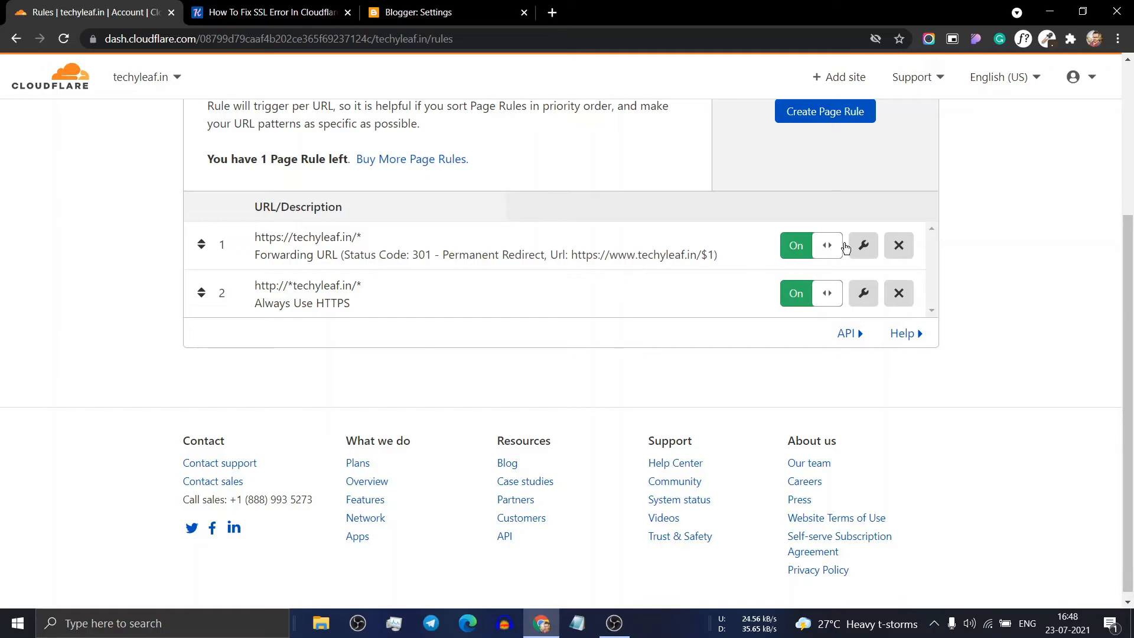
mouse_move(509, 245)
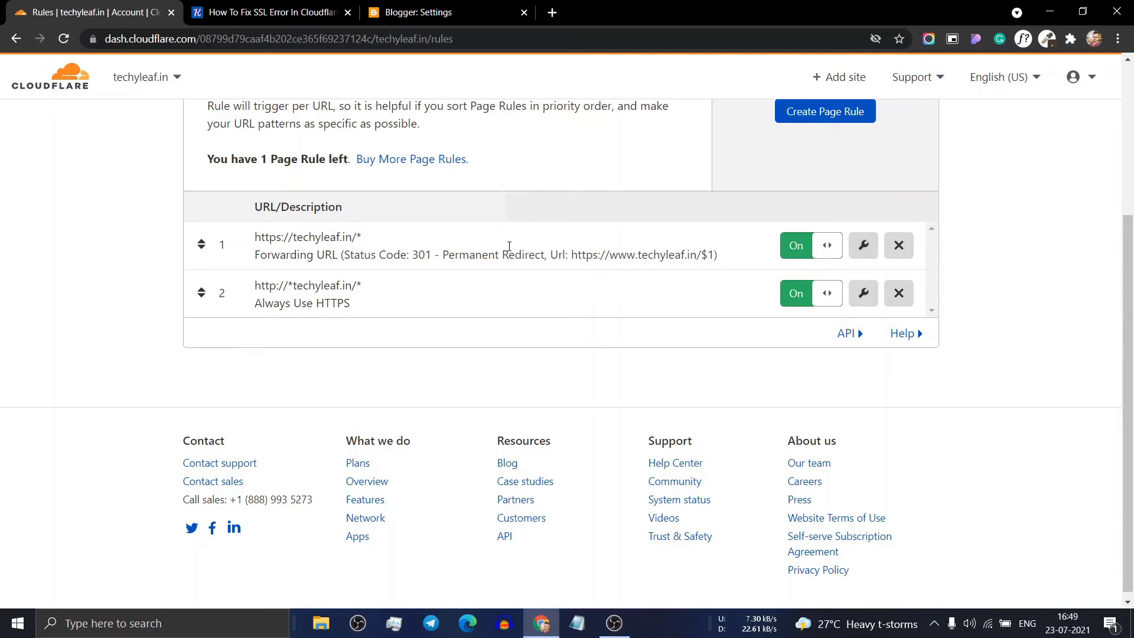
mouse_move(506, 324)
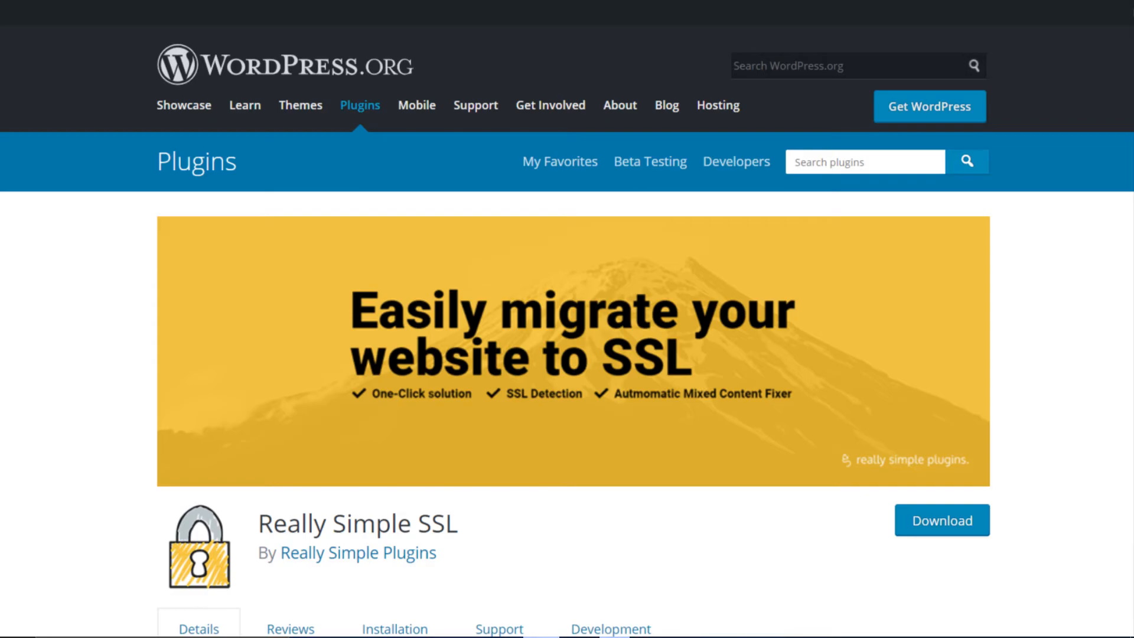
- Show the Blogger HTTPS settings, then return to the key2Blogging SSL fix article
click(422, 12)
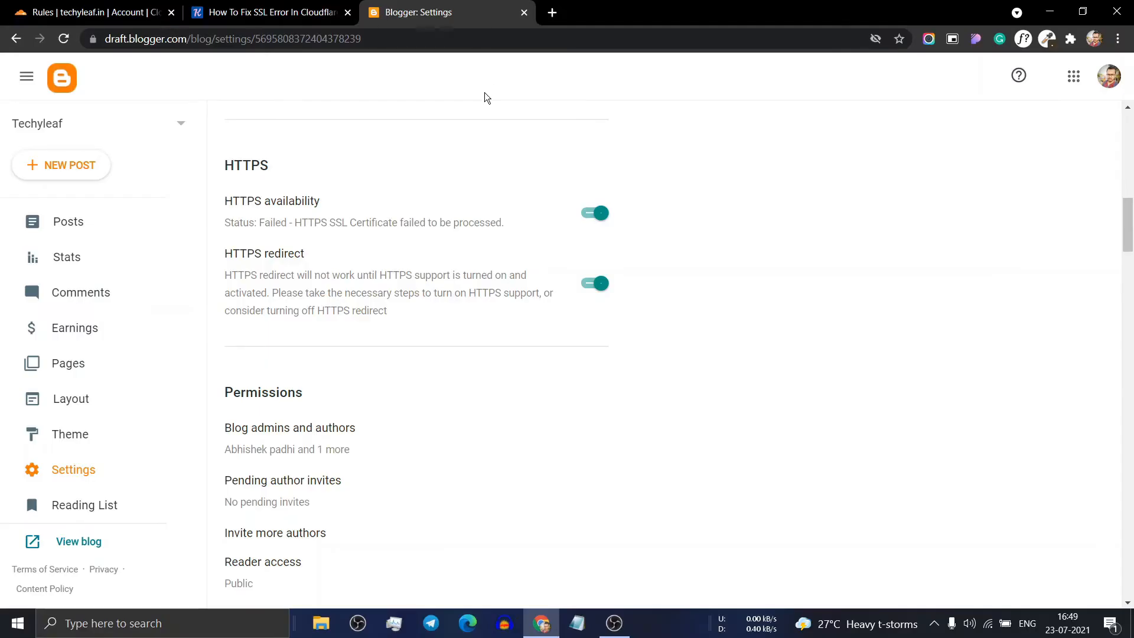
mouse_move(544, 236)
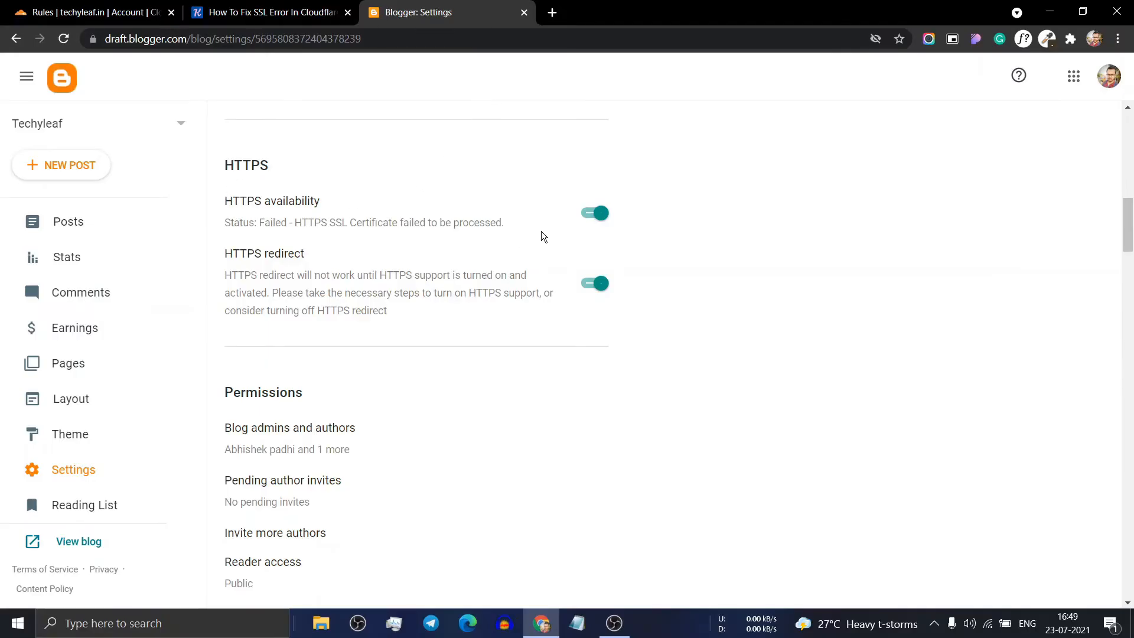
click(267, 12)
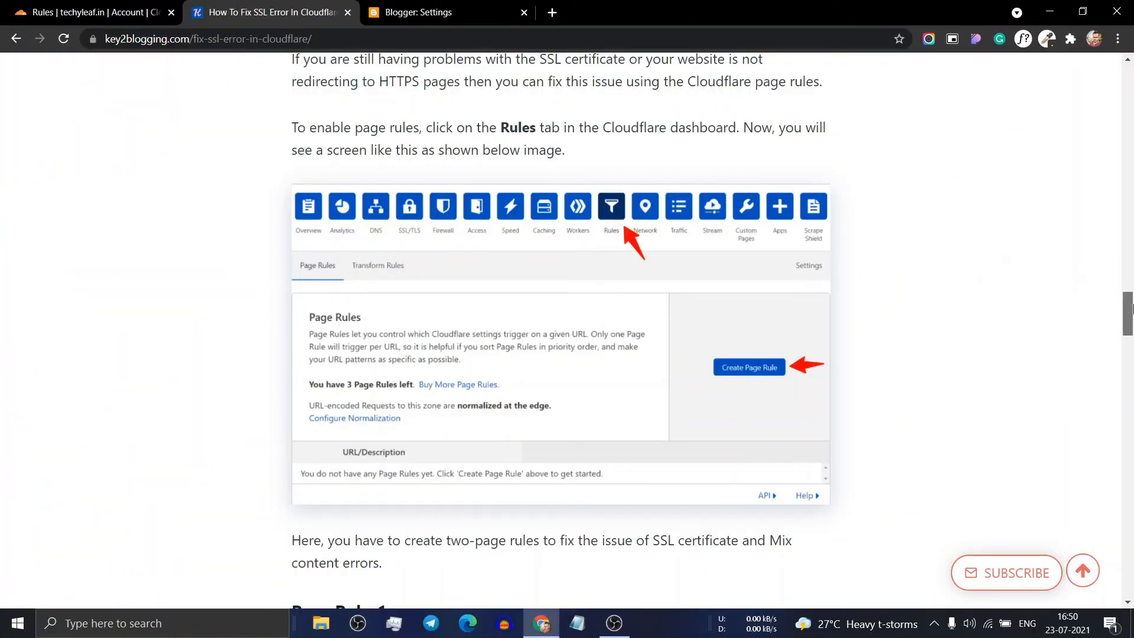
scroll(down, 3)
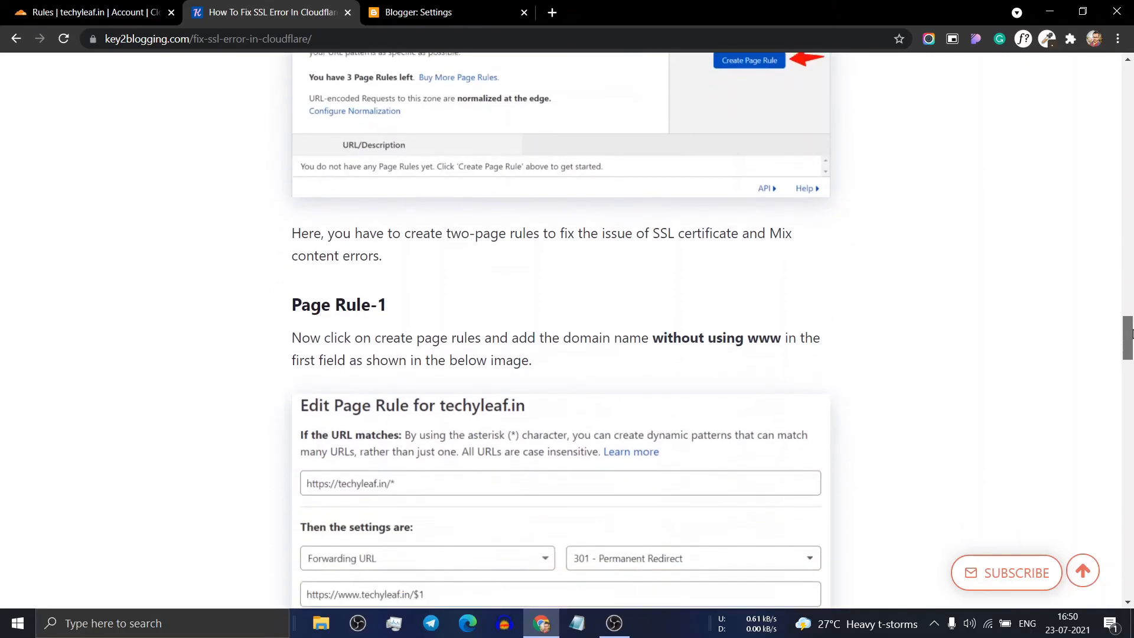
scroll(down, 3)
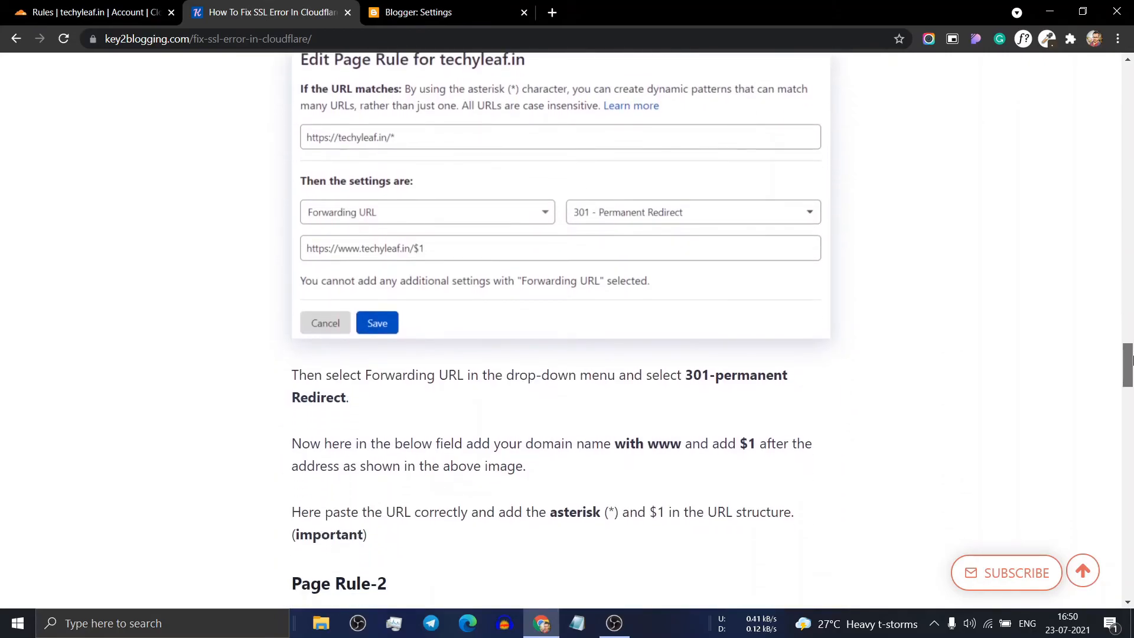
scroll(down, 3)
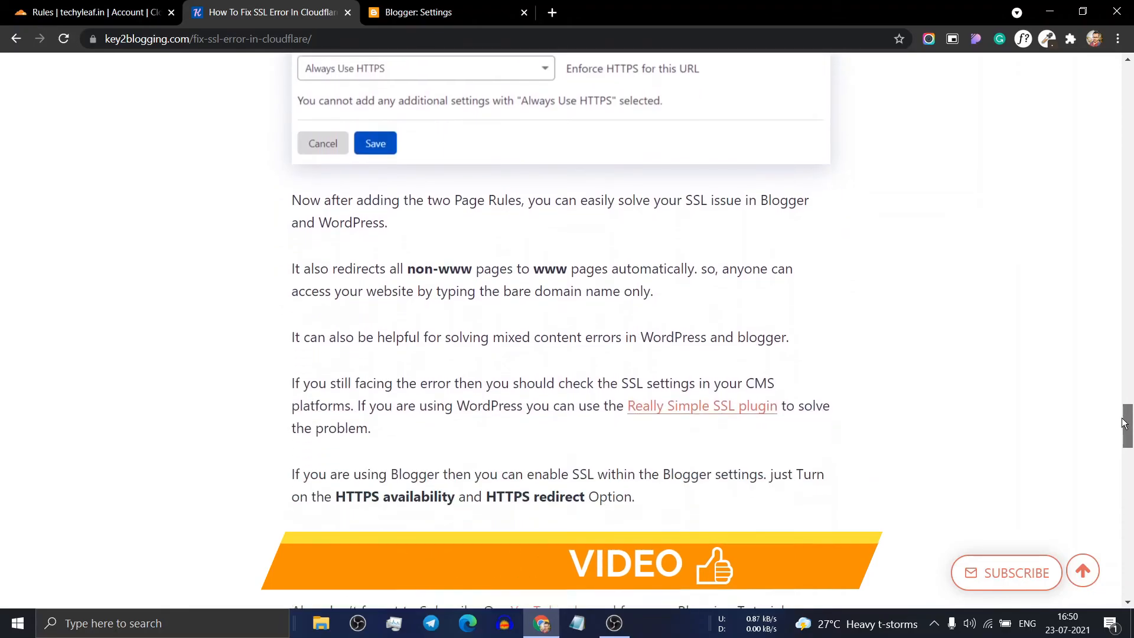
scroll(down, 3)
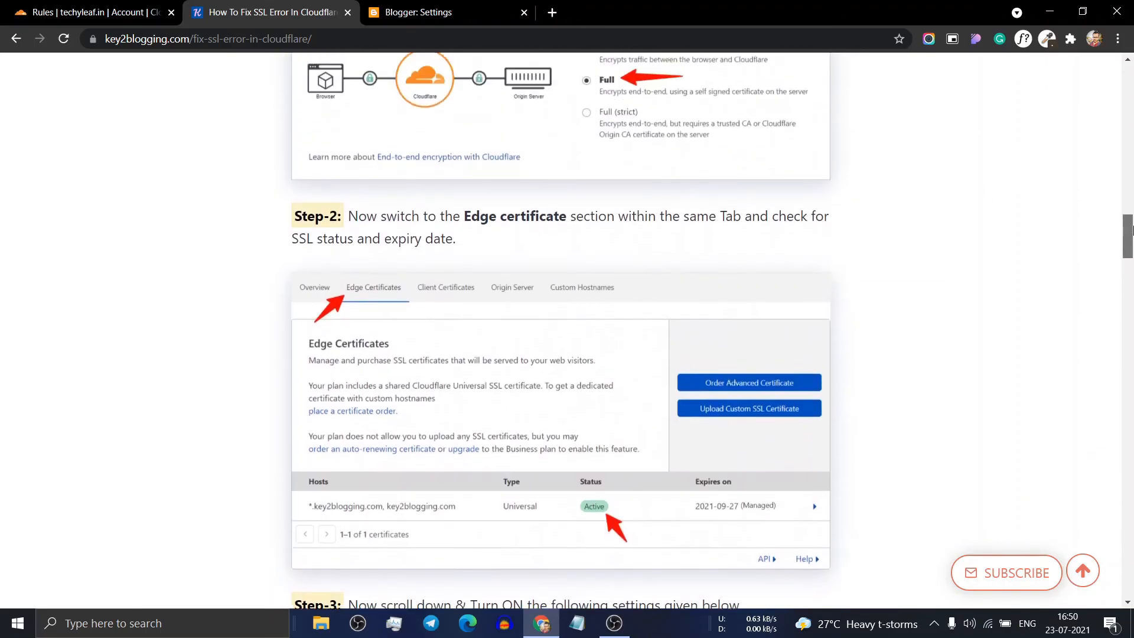
scroll(up, 3)
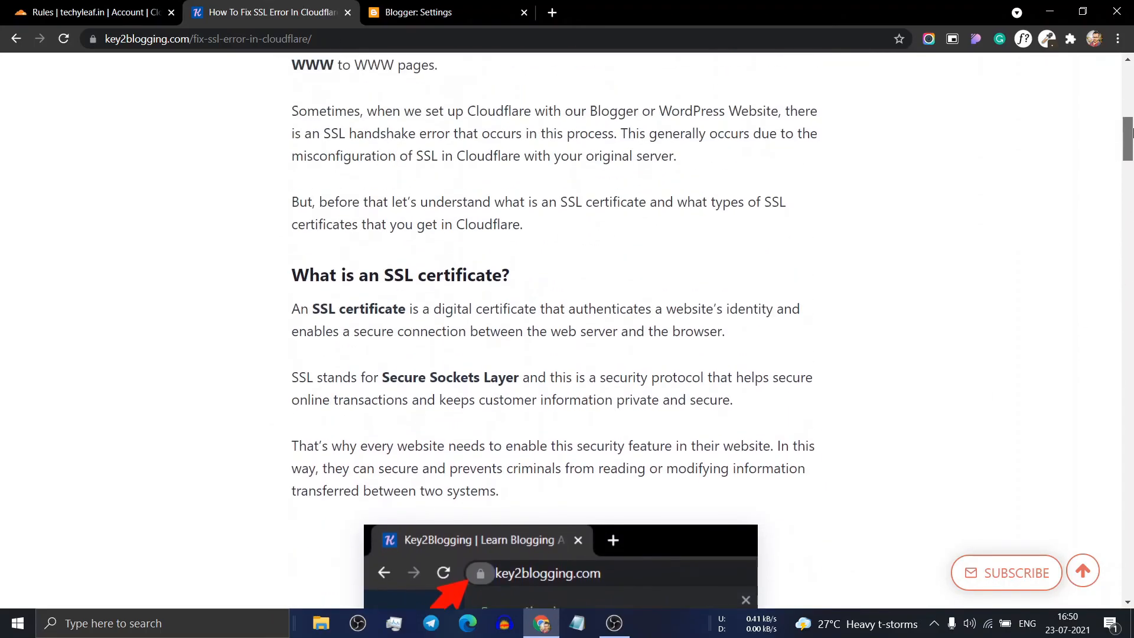
scroll(up, 3)
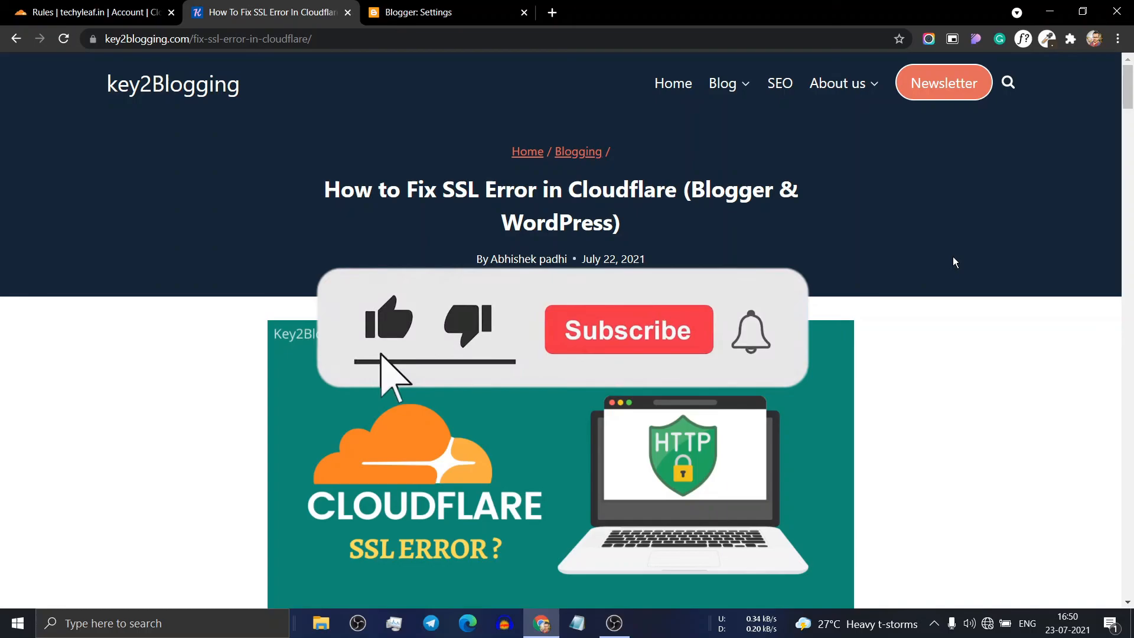
click(627, 329)
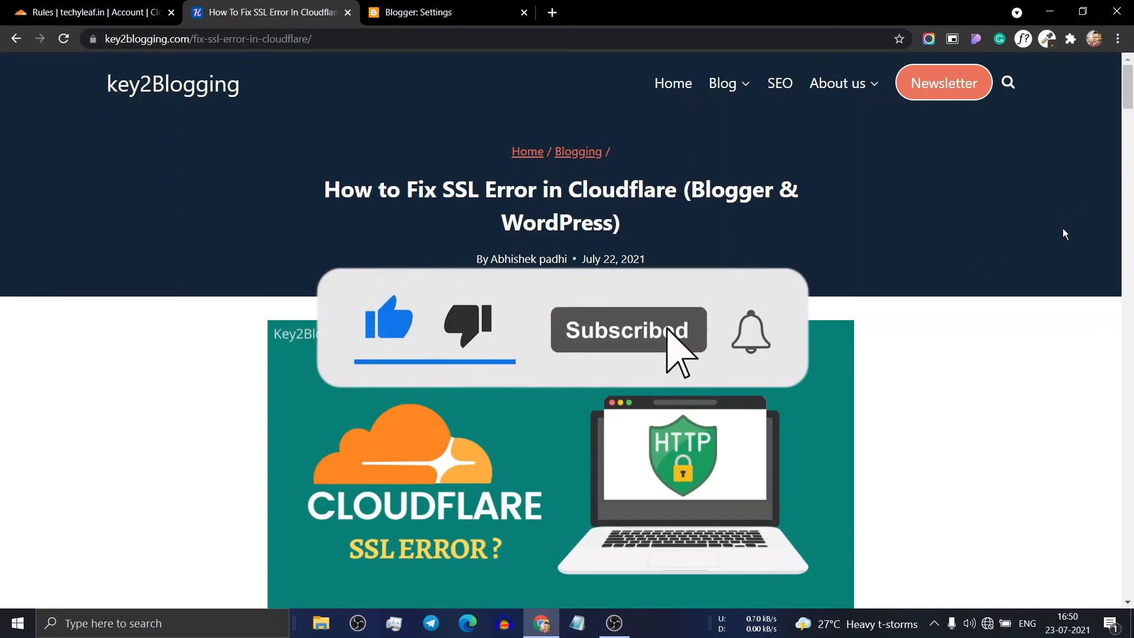